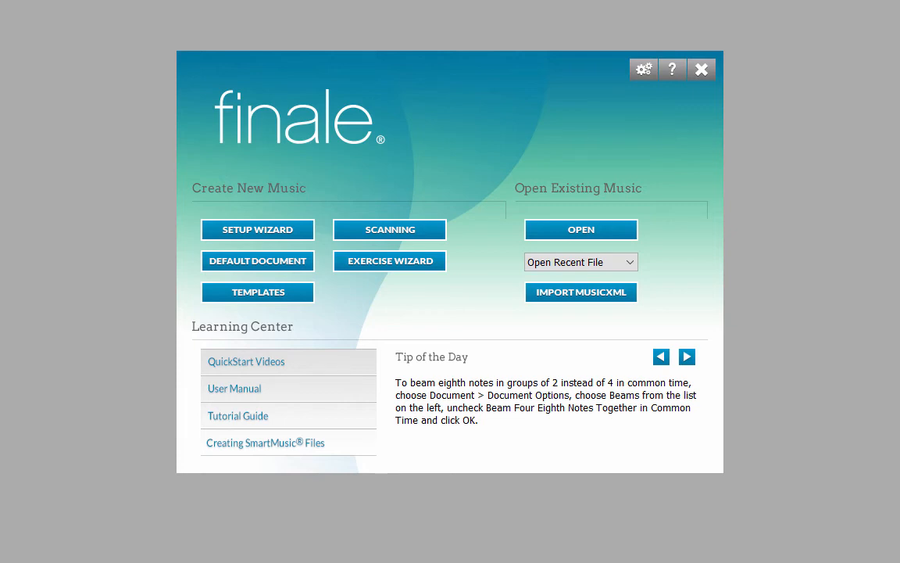
Launch the Setup Wizard for a new score, keeping Letter (8.5 x 11) portrait page size
{"action": "left_click", "coordinate": [687, 357]}
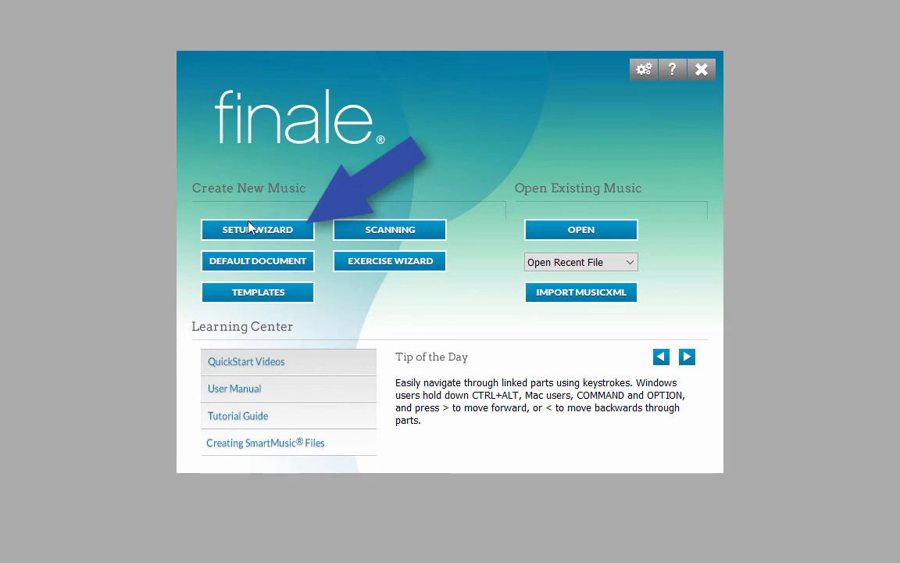
{"action": "left_click", "coordinate": [257, 229]}
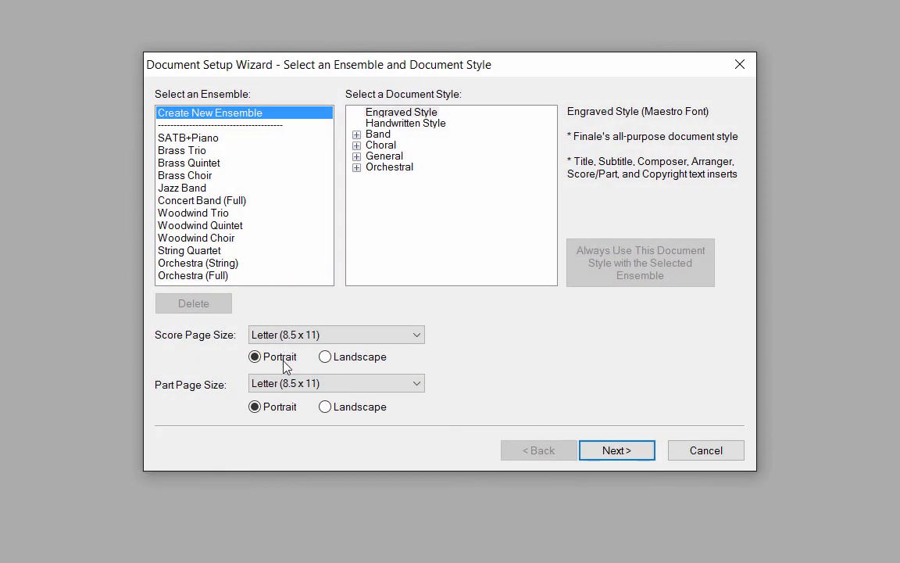
{"action": "mouse_move", "coordinate": [340, 494]}
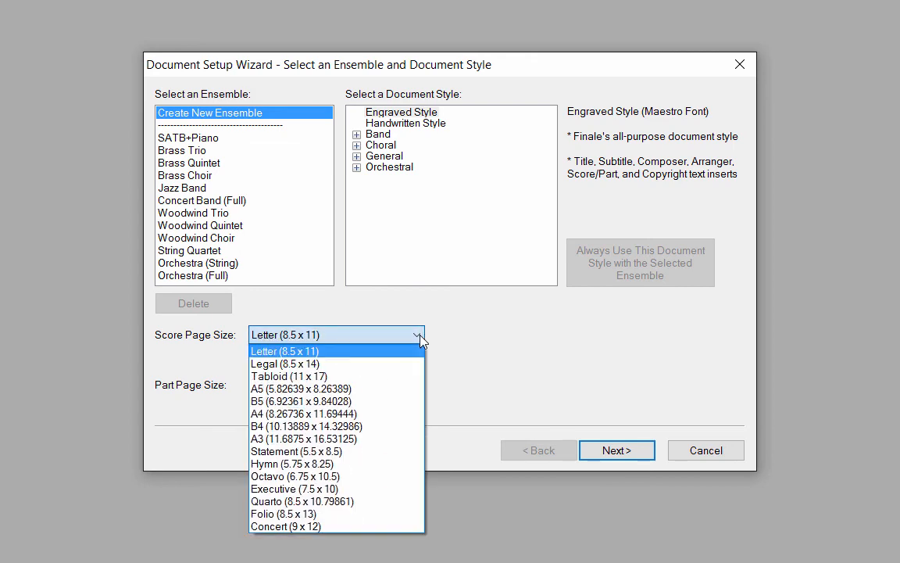
{"action": "left_click", "coordinate": [284, 350]}
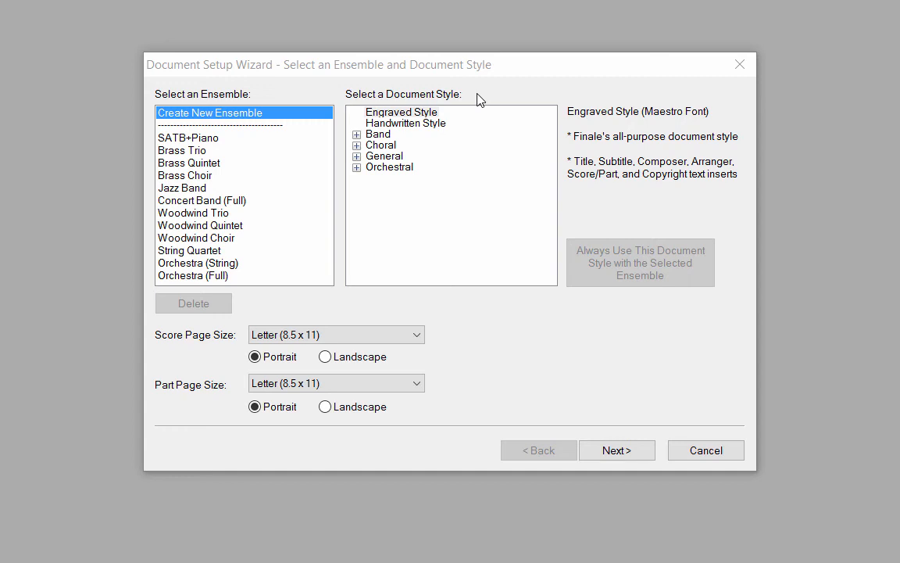
Preview the Engraved and Handwritten styles, then expand Band and choose the Band style
{"action": "left_click", "coordinate": [401, 111]}
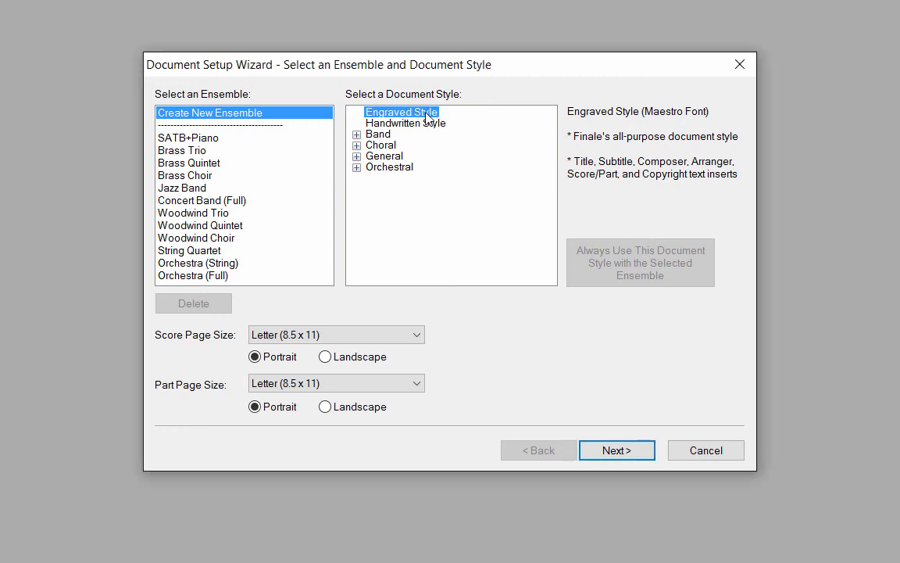
{"action": "mouse_move", "coordinate": [448, 119]}
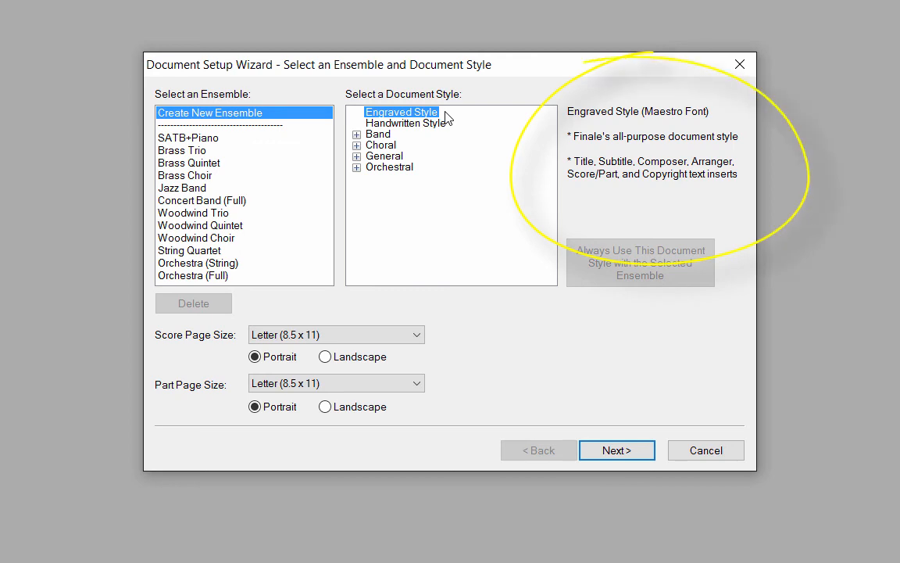
{"action": "left_click", "coordinate": [405, 123]}
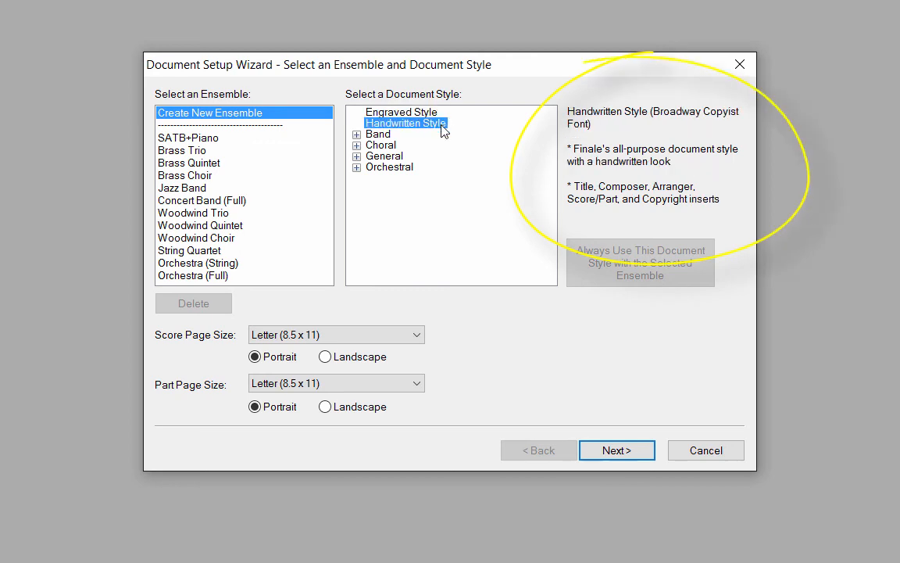
{"action": "mouse_move", "coordinate": [461, 129]}
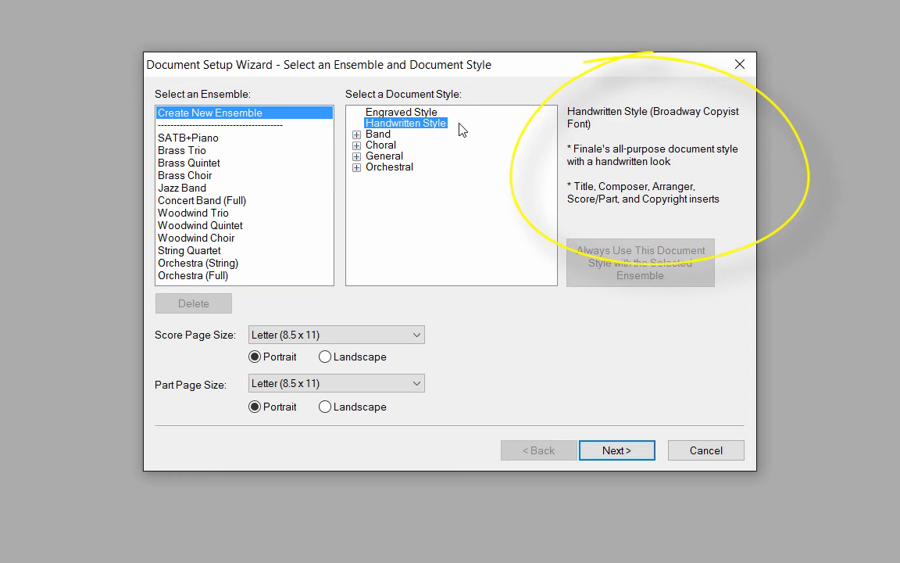
{"action": "mouse_move", "coordinate": [383, 137]}
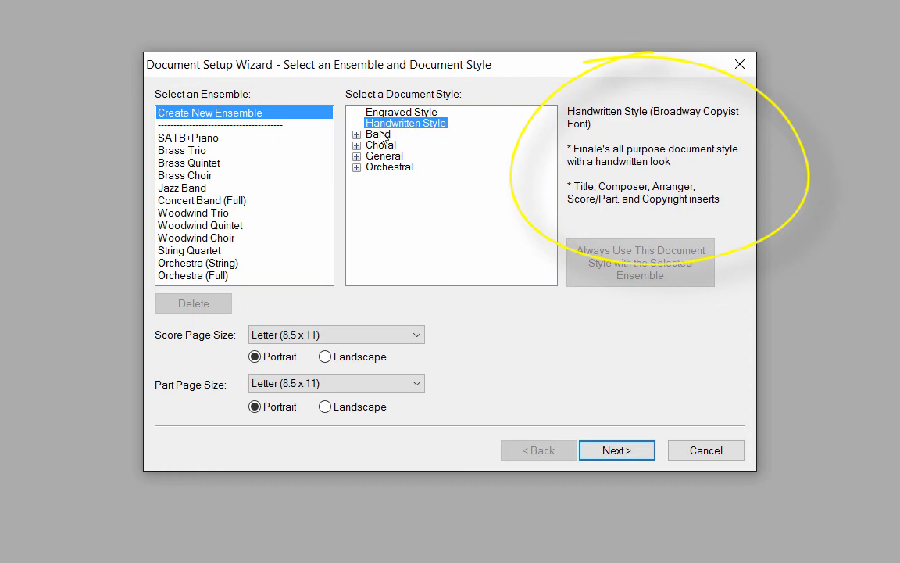
{"action": "left_click", "coordinate": [356, 134]}
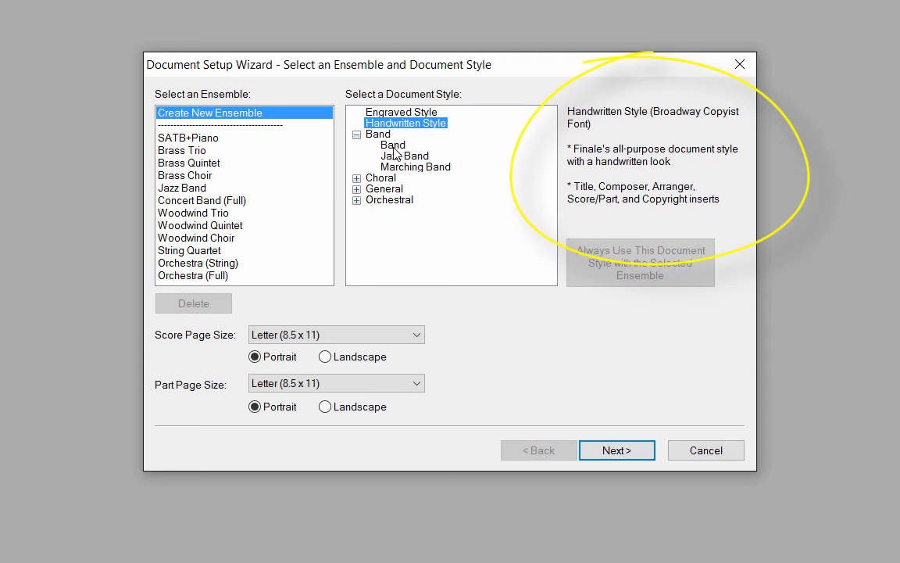
{"action": "left_click", "coordinate": [392, 144]}
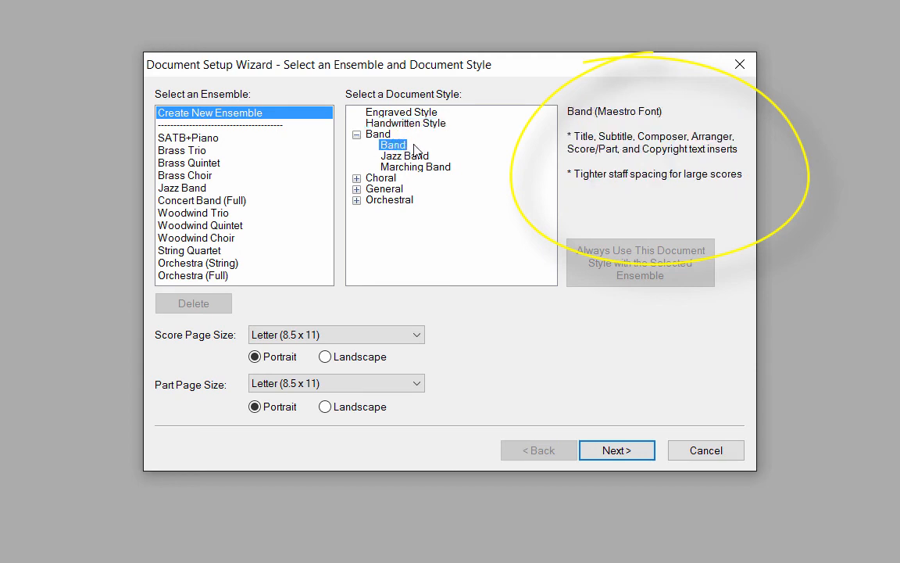
{"action": "mouse_move", "coordinate": [465, 151]}
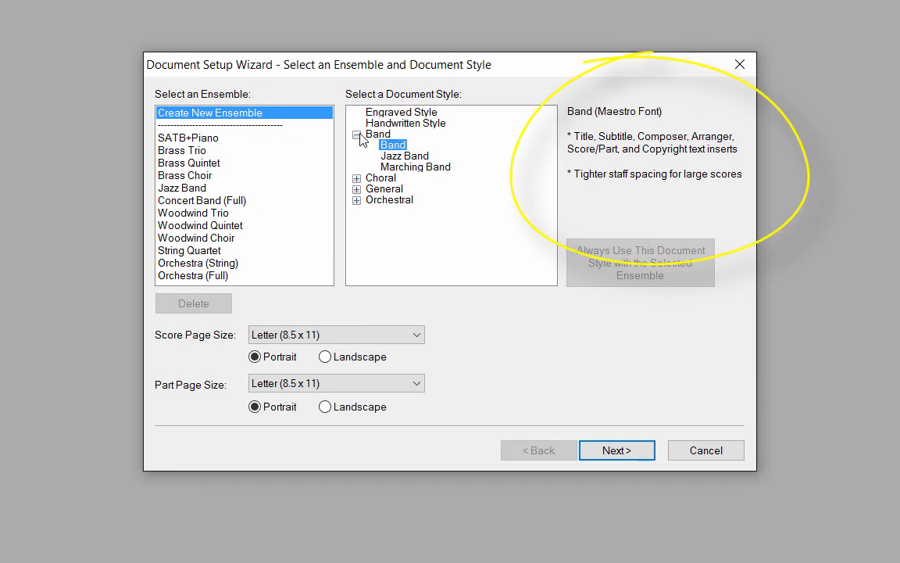
Collapse Band, then expand Choral and preview Choral (Engraver) before collapsing it
{"action": "left_click", "coordinate": [357, 133]}
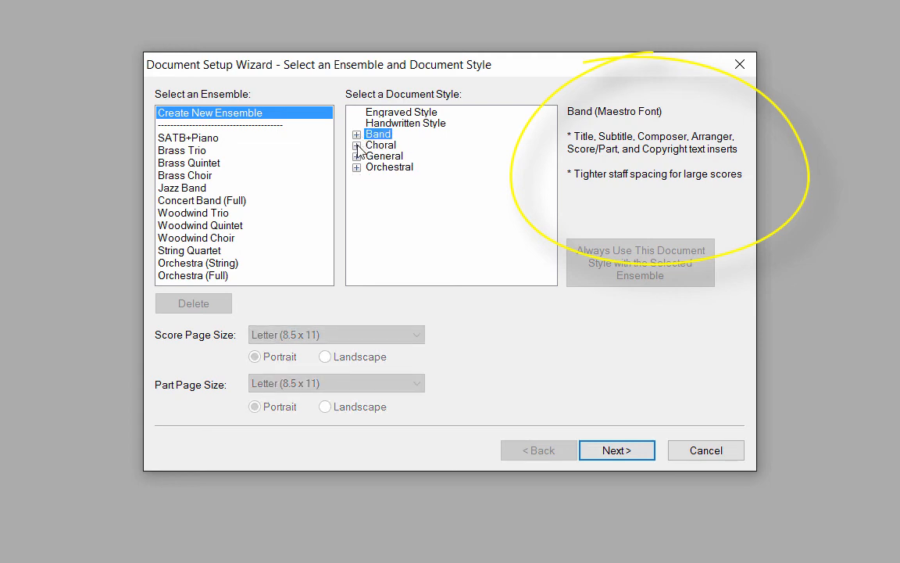
{"action": "left_click", "coordinate": [358, 145]}
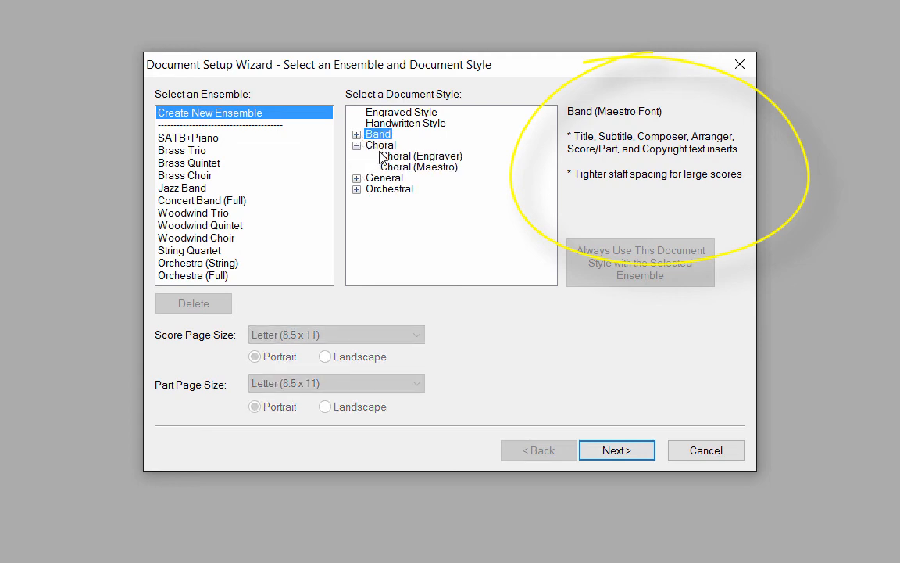
{"action": "left_click", "coordinate": [419, 156]}
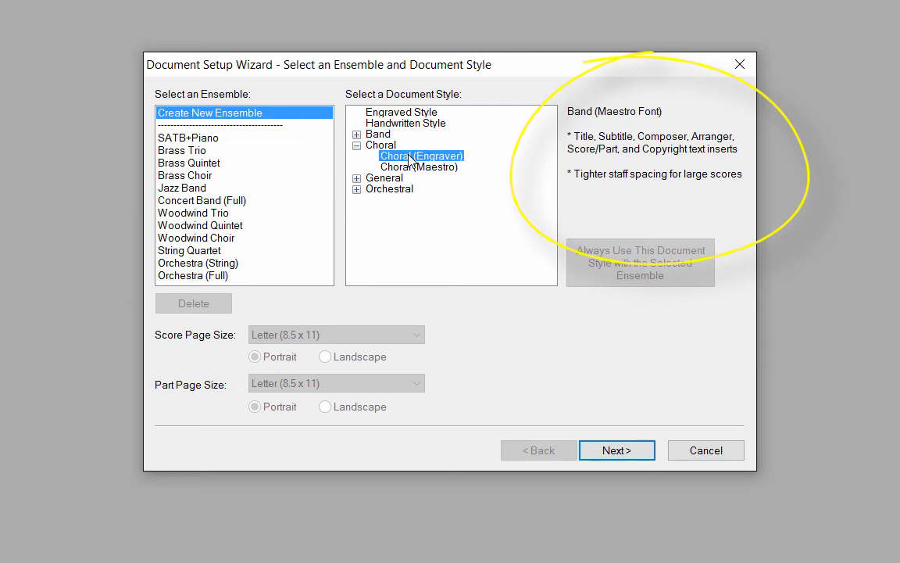
{"action": "left_click", "coordinate": [420, 155]}
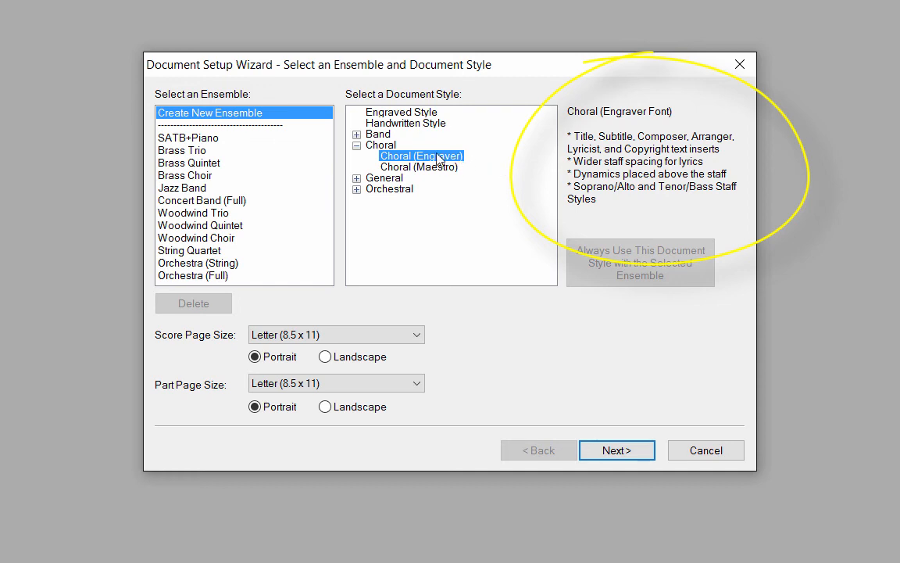
{"action": "left_click", "coordinate": [357, 146]}
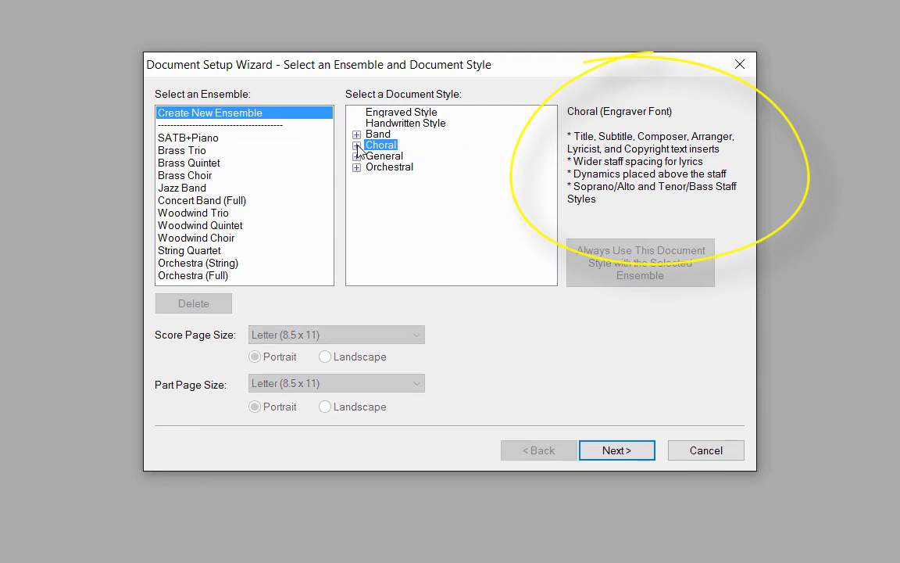
Expand General, preview Elementary Educator, then collapse the General group
{"action": "left_click", "coordinate": [358, 156]}
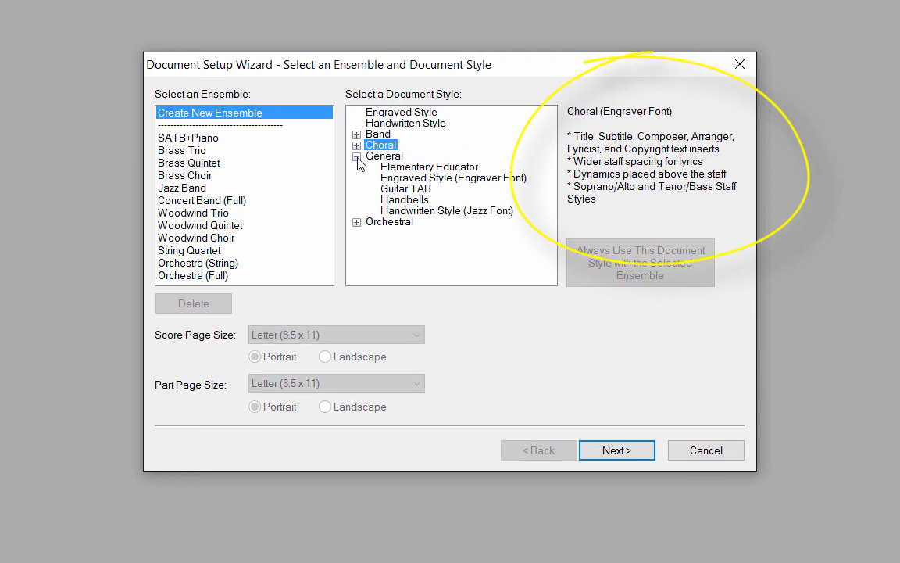
{"action": "left_click", "coordinate": [356, 156]}
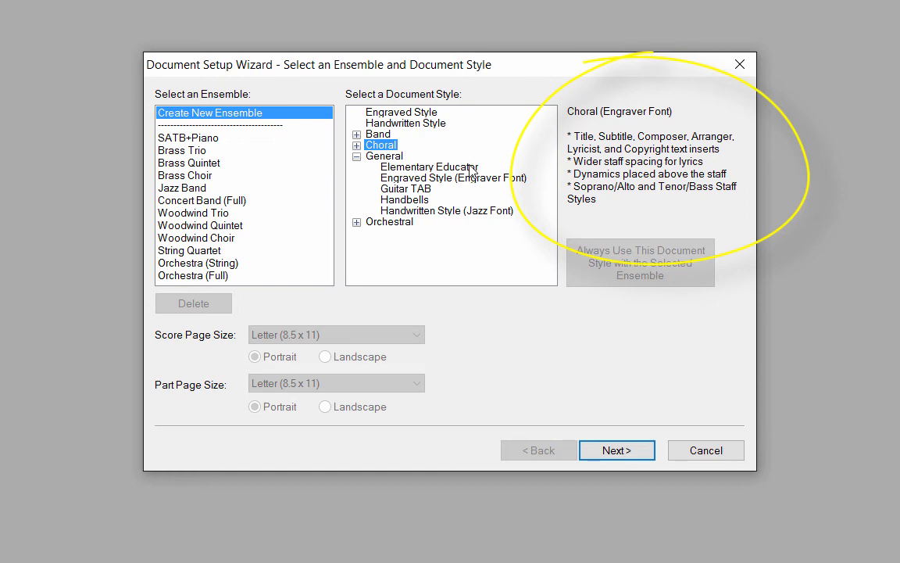
{"action": "left_click", "coordinate": [429, 167]}
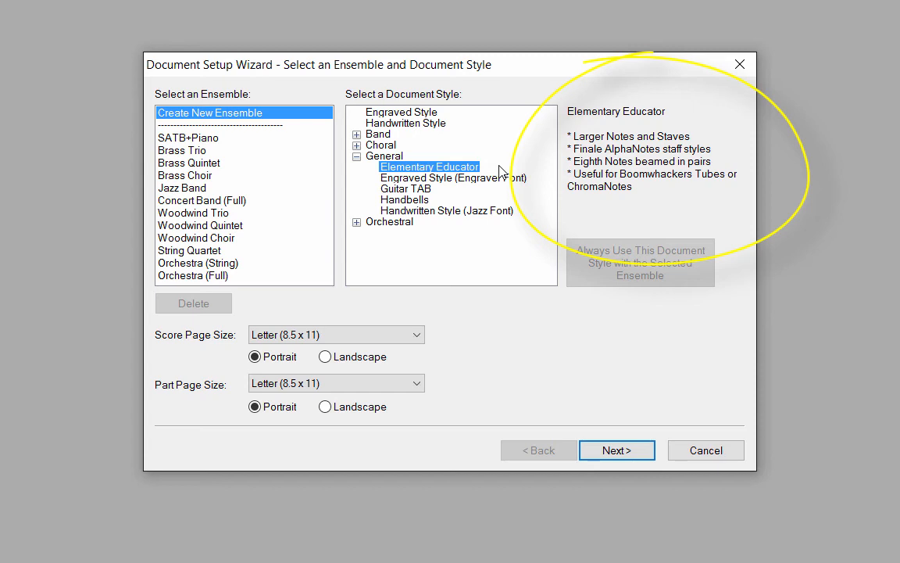
{"action": "mouse_move", "coordinate": [493, 170]}
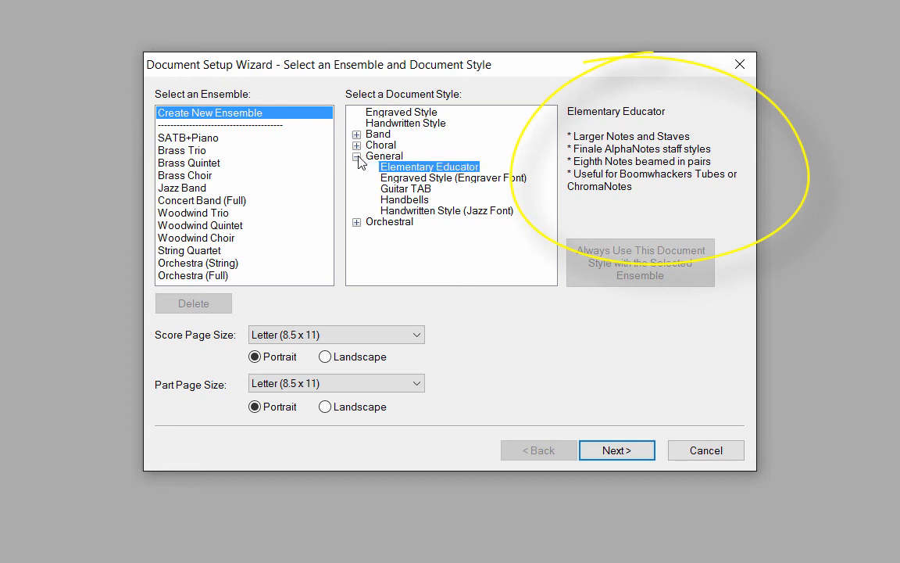
{"action": "left_click", "coordinate": [357, 155]}
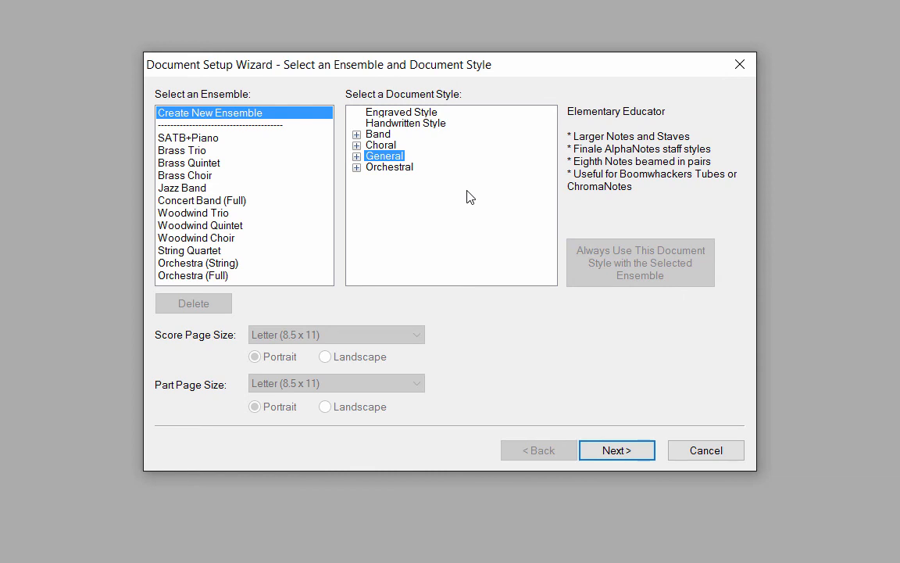
Choose Engraved Style (Maestro Font) as the document style again
{"action": "left_click", "coordinate": [401, 112]}
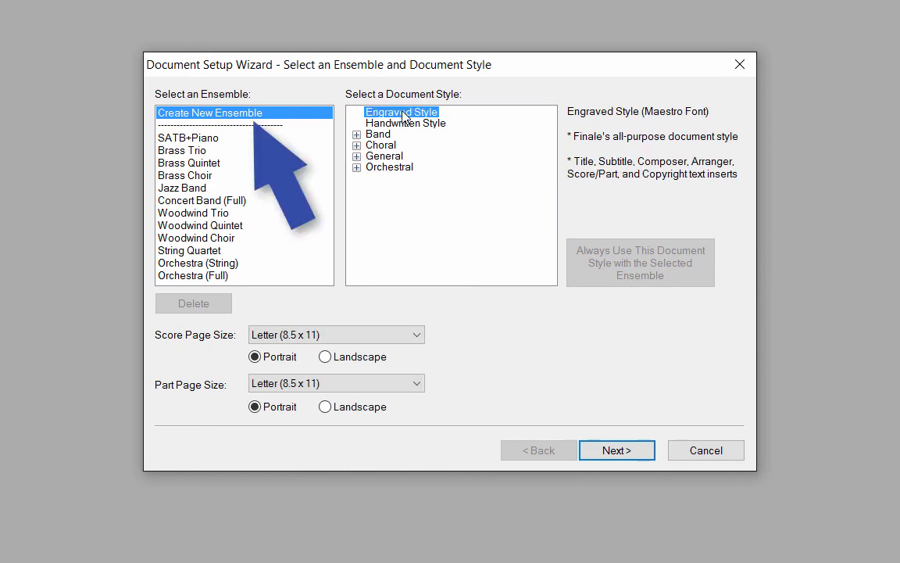
{"action": "mouse_move", "coordinate": [459, 139]}
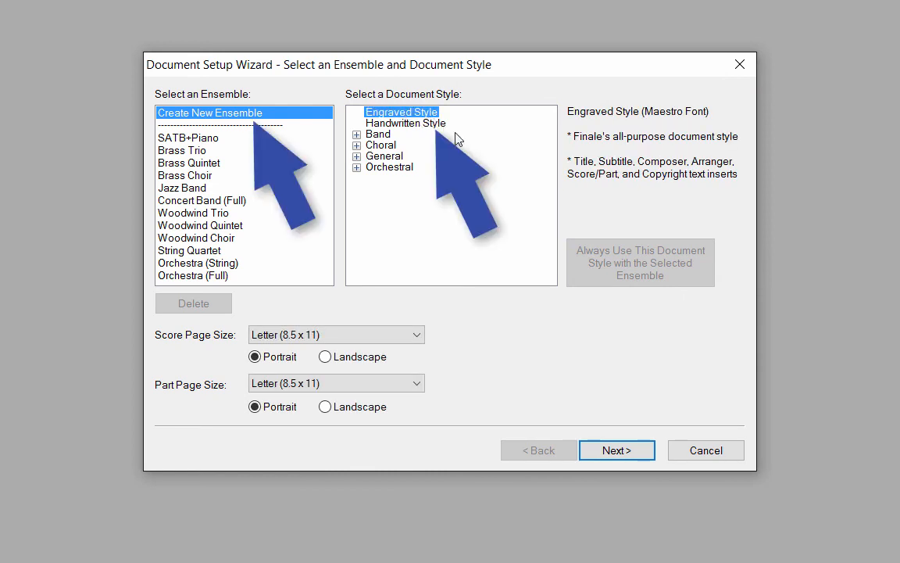
{"action": "mouse_move", "coordinate": [612, 401]}
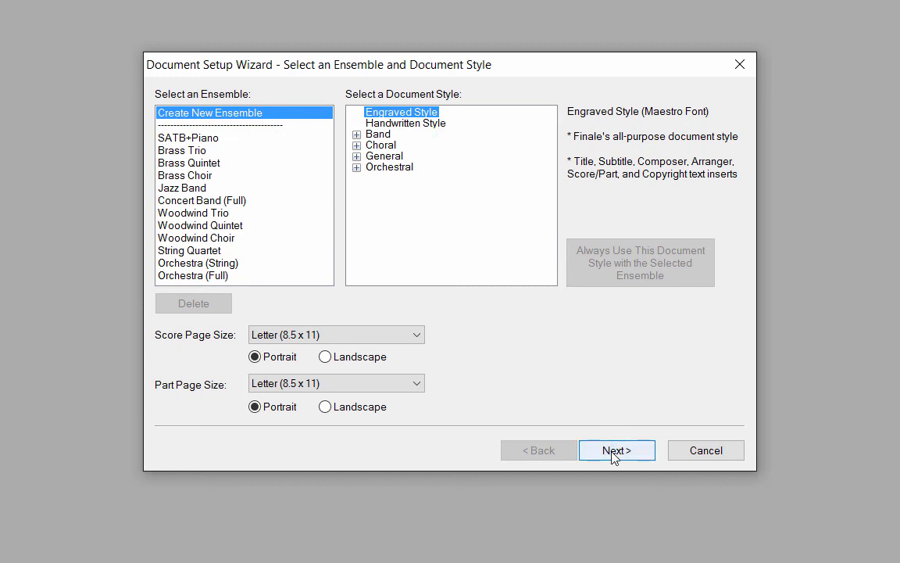
Go to the instrument page and browse the Keyboards and Strings families
{"action": "left_click", "coordinate": [616, 450]}
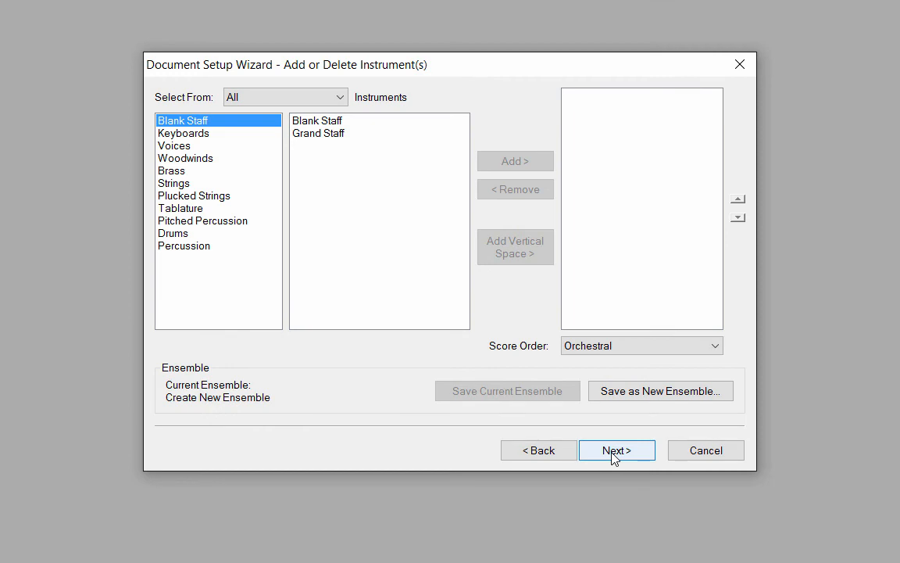
{"action": "mouse_move", "coordinate": [596, 443]}
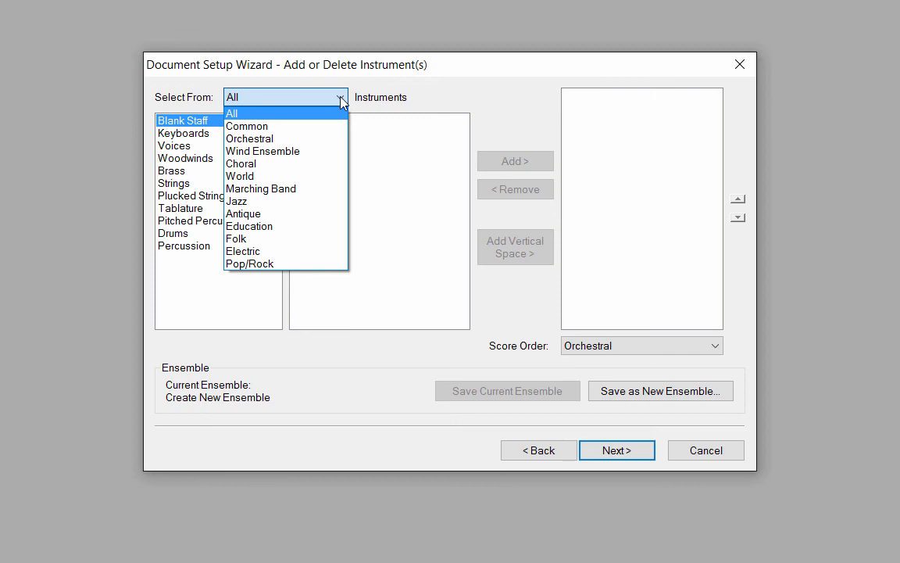
{"action": "left_click", "coordinate": [232, 113]}
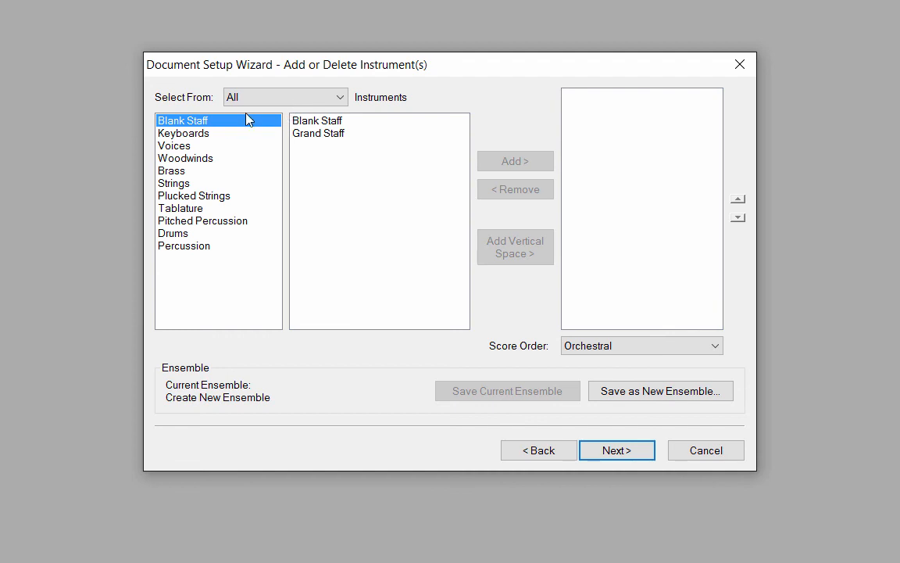
{"action": "mouse_move", "coordinate": [185, 140]}
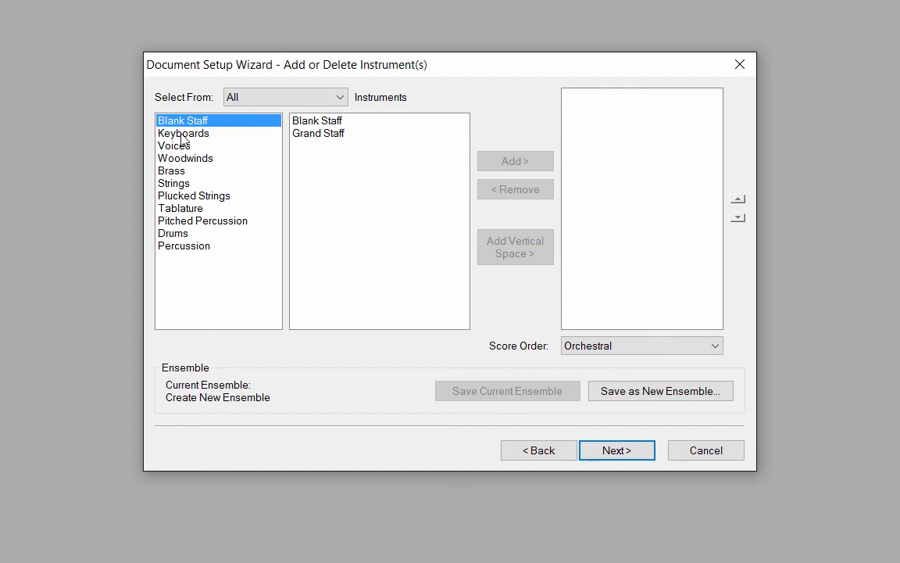
{"action": "left_click", "coordinate": [184, 133]}
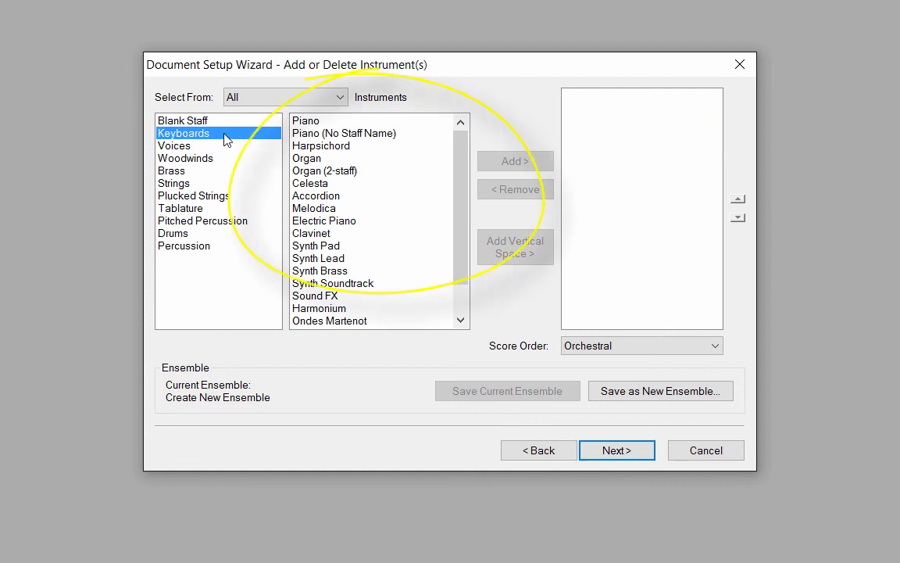
{"action": "mouse_move", "coordinate": [223, 184]}
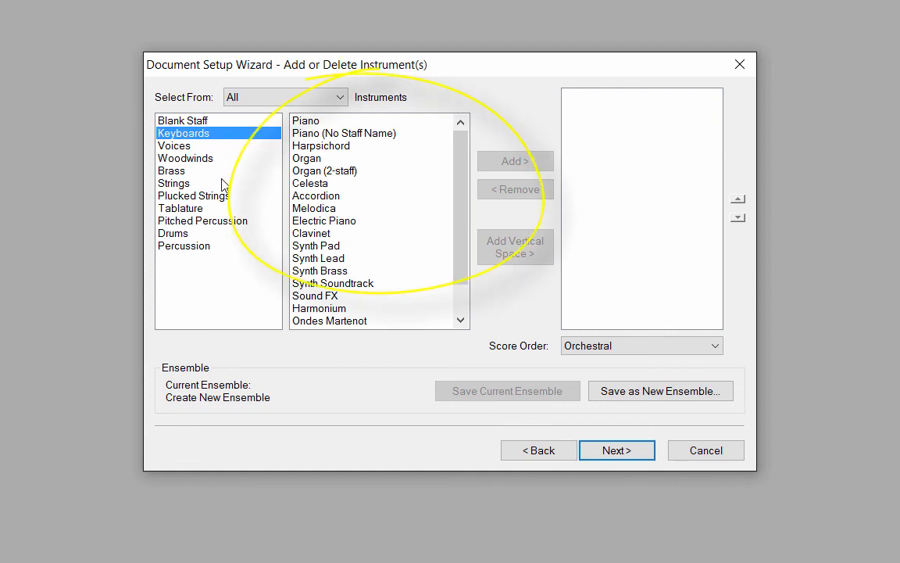
{"action": "left_click", "coordinate": [173, 183]}
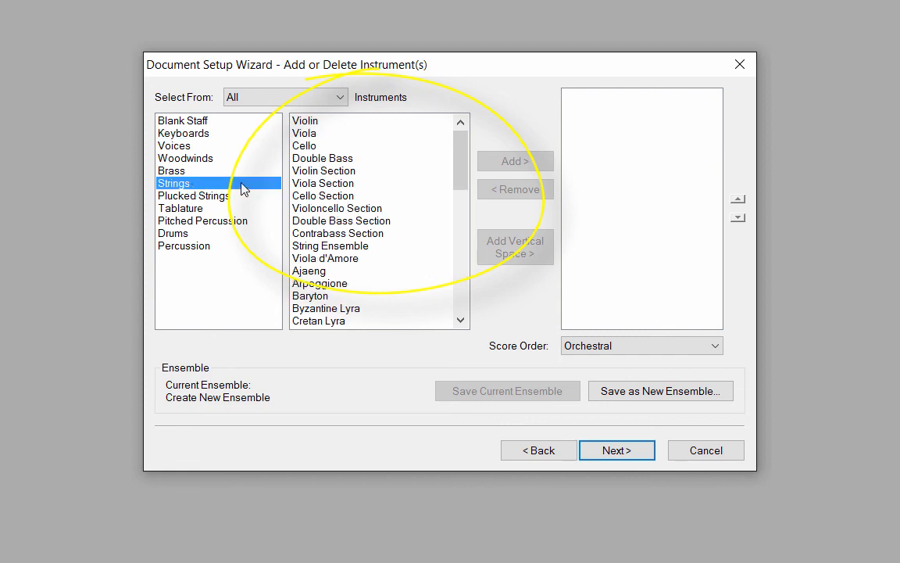
{"action": "mouse_move", "coordinate": [253, 188]}
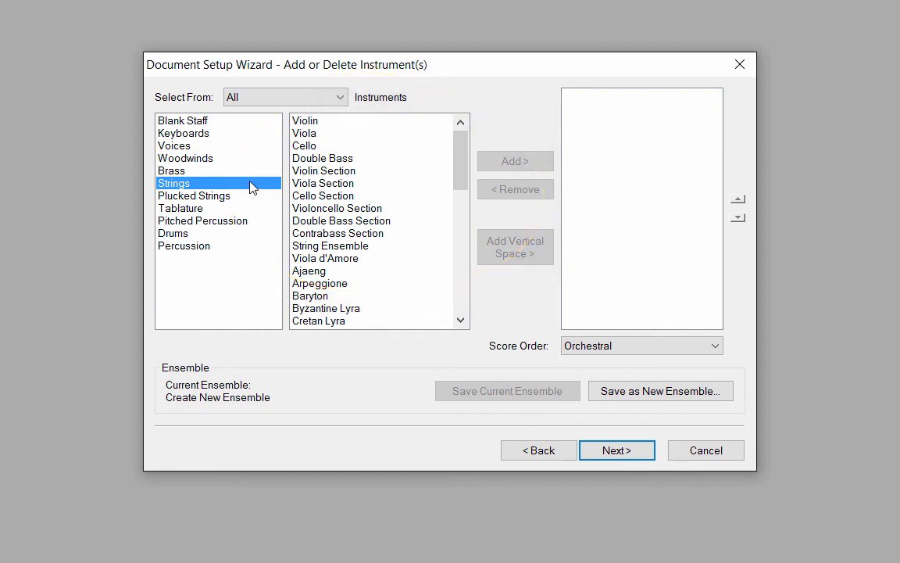
Add Flute, Oboe, Bassoon and Clarinet in Bb from the Woodwinds family
{"action": "left_click", "coordinate": [185, 158]}
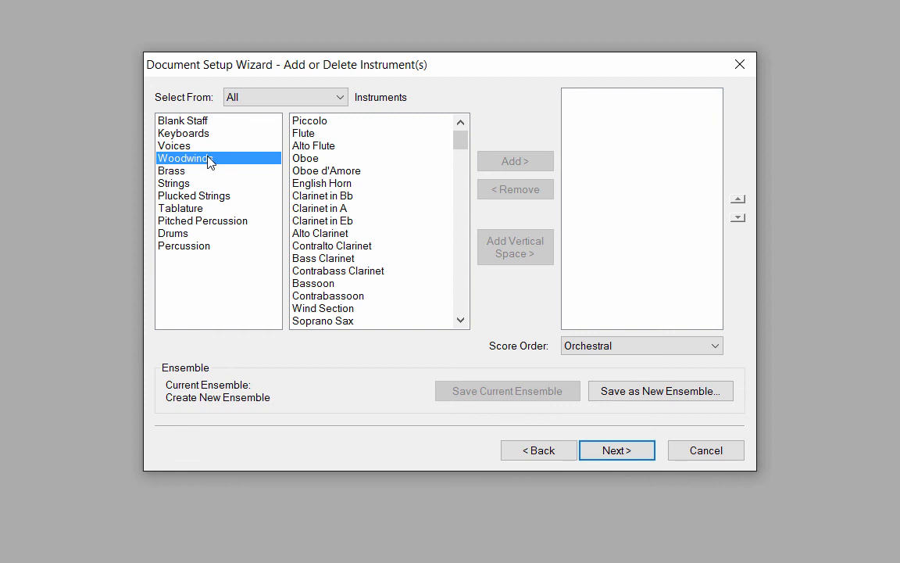
{"action": "left_click", "coordinate": [305, 133]}
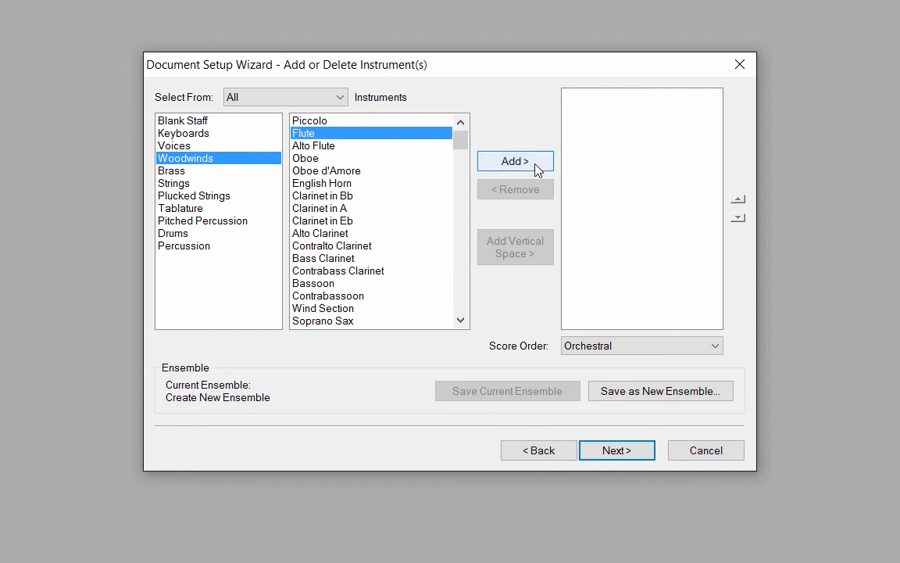
{"action": "left_click", "coordinate": [514, 161]}
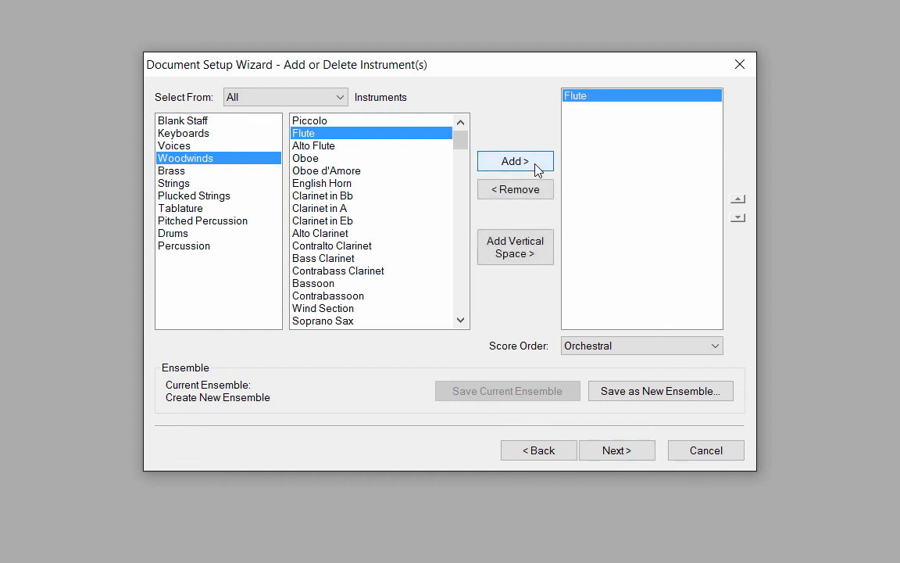
{"action": "mouse_move", "coordinate": [394, 158]}
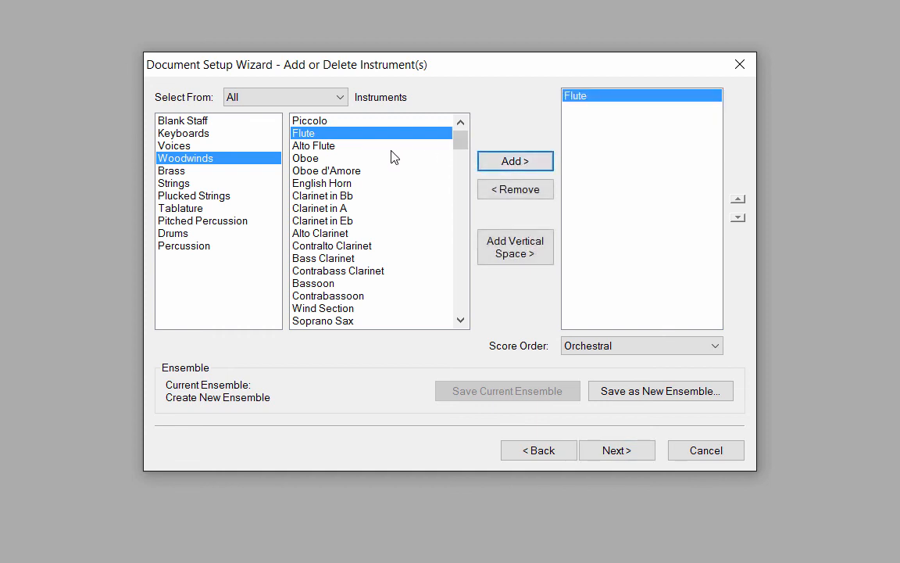
{"action": "left_click", "coordinate": [306, 158]}
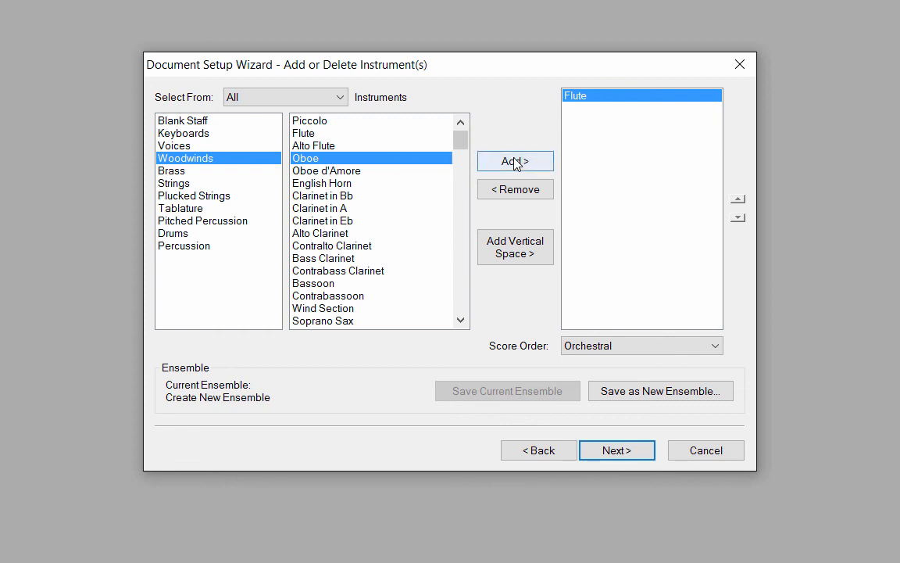
{"action": "left_click", "coordinate": [515, 161]}
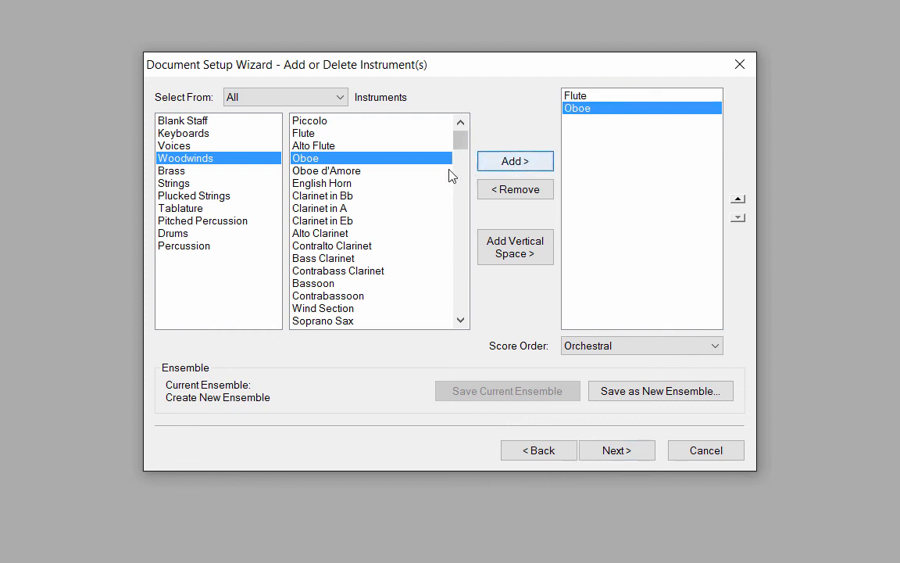
{"action": "left_click", "coordinate": [313, 282]}
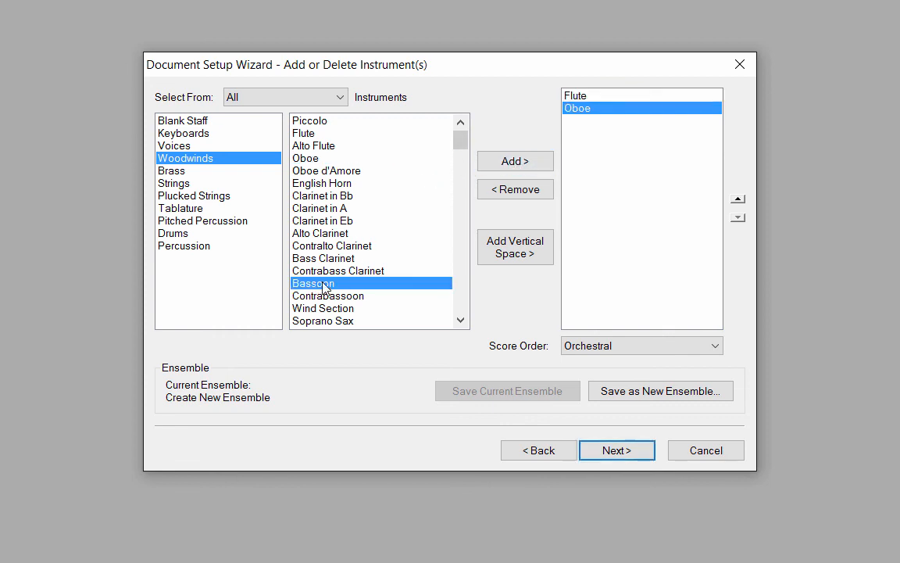
{"action": "left_click", "coordinate": [516, 161]}
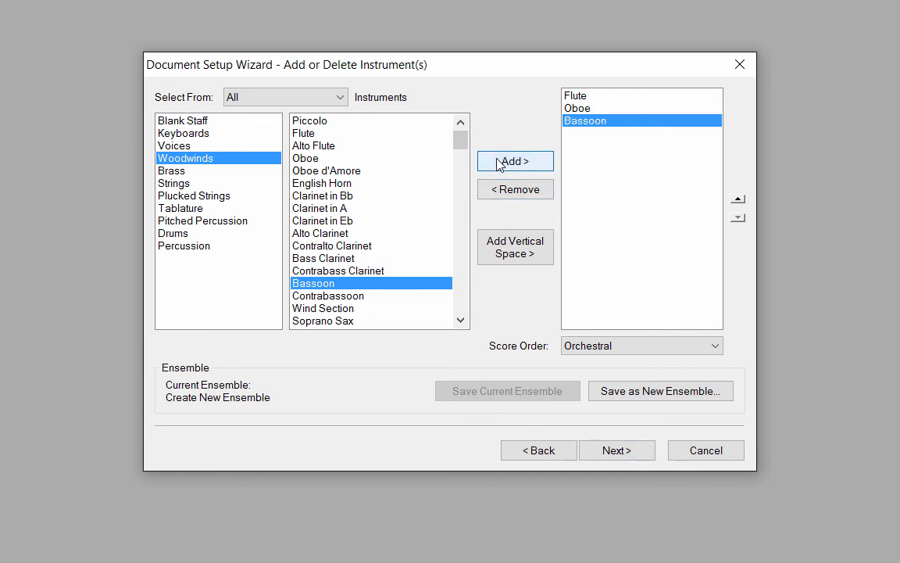
{"action": "mouse_move", "coordinate": [501, 165]}
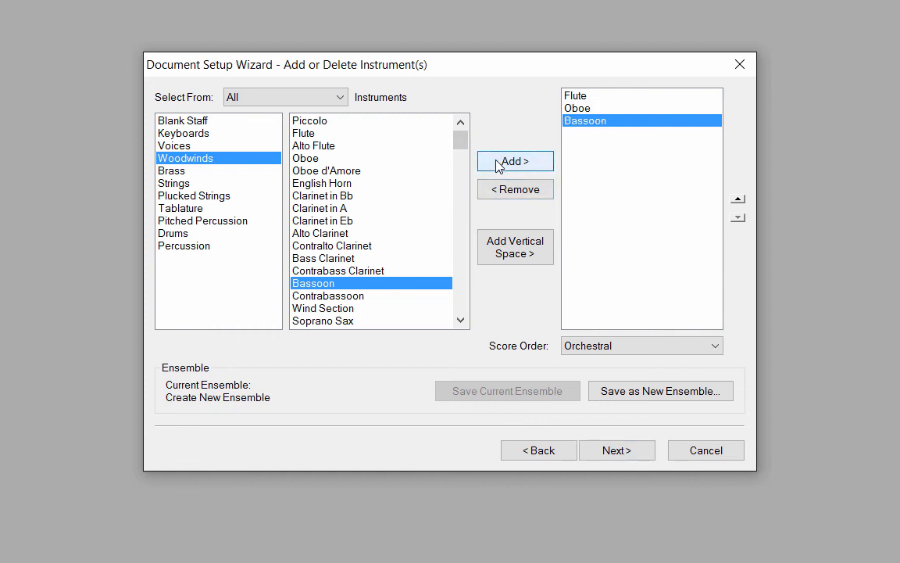
{"action": "mouse_move", "coordinate": [375, 197]}
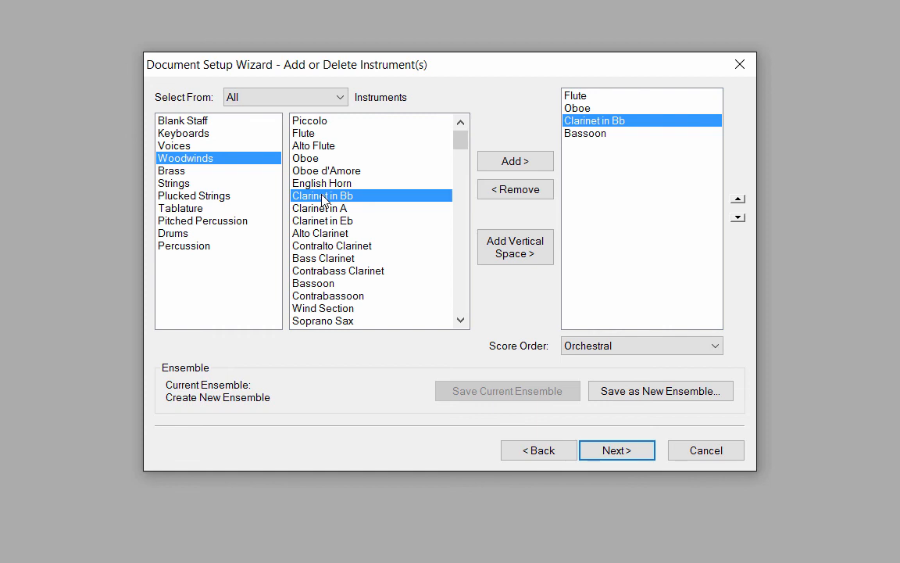
{"action": "left_click", "coordinate": [515, 161]}
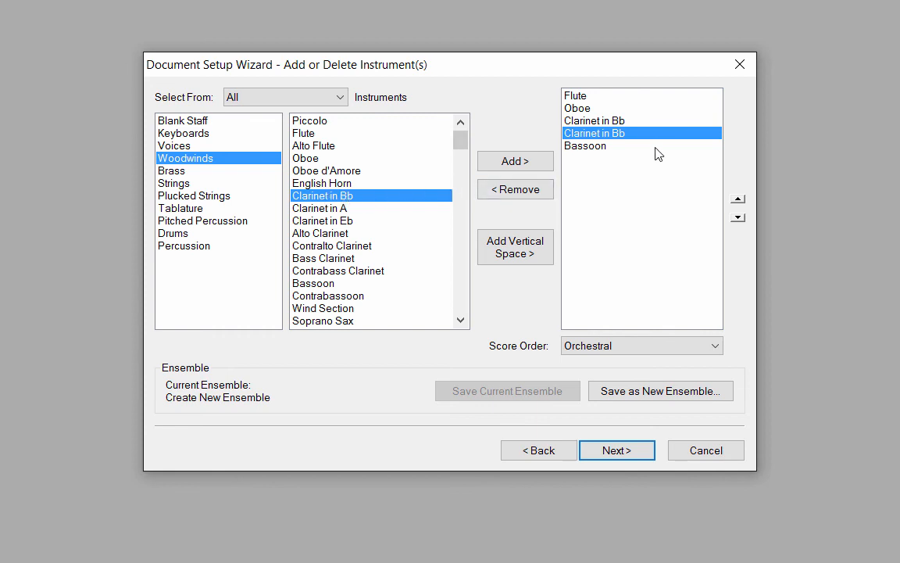
{"action": "mouse_move", "coordinate": [662, 139]}
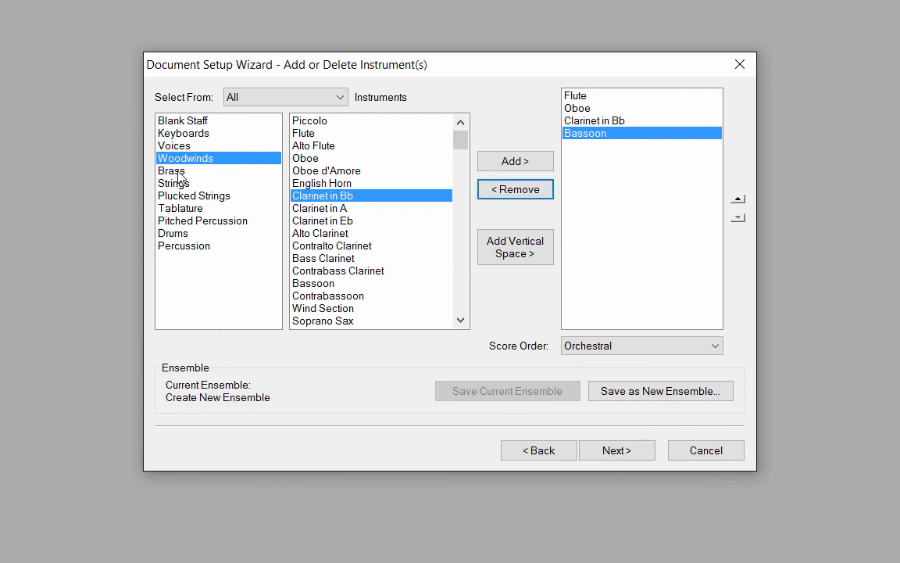
Show the Brass family to find Horn in F
{"action": "left_click", "coordinate": [171, 170]}
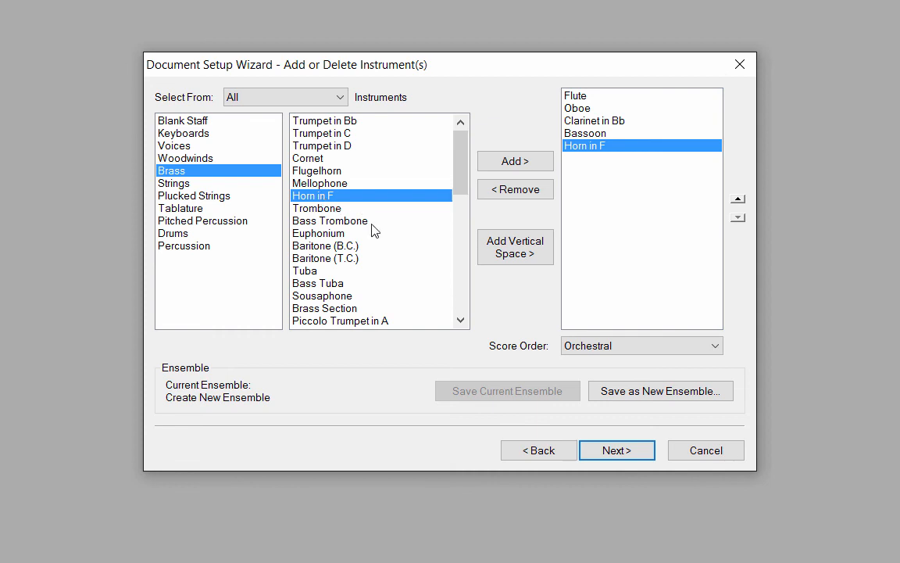
{"action": "mouse_move", "coordinate": [783, 320]}
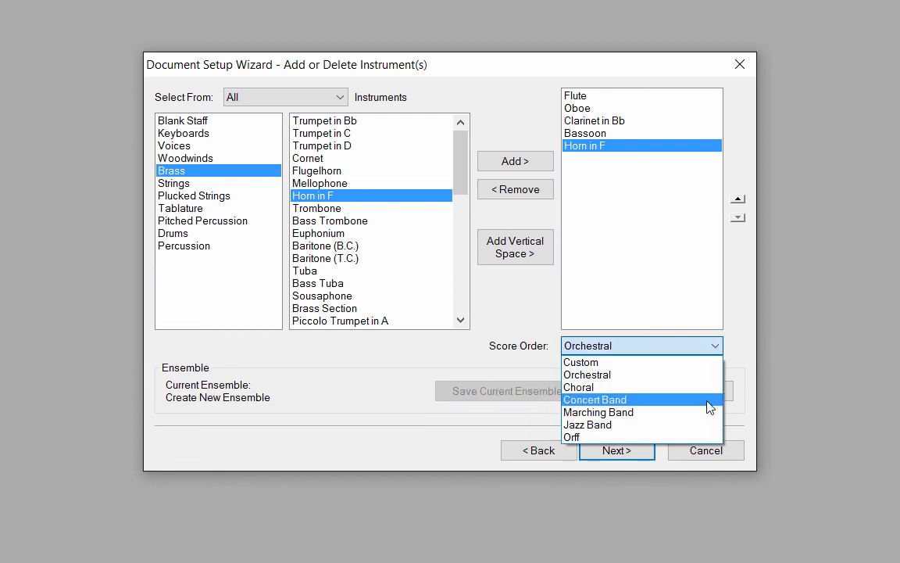
Reorder the score list so Bassoon follows Horn in F
{"action": "left_click", "coordinate": [595, 399]}
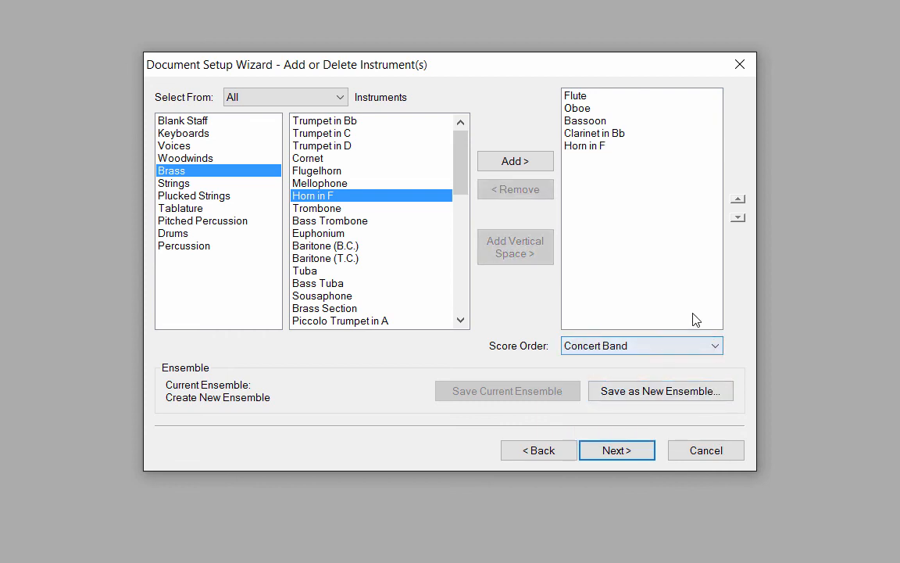
{"action": "left_click", "coordinate": [585, 121]}
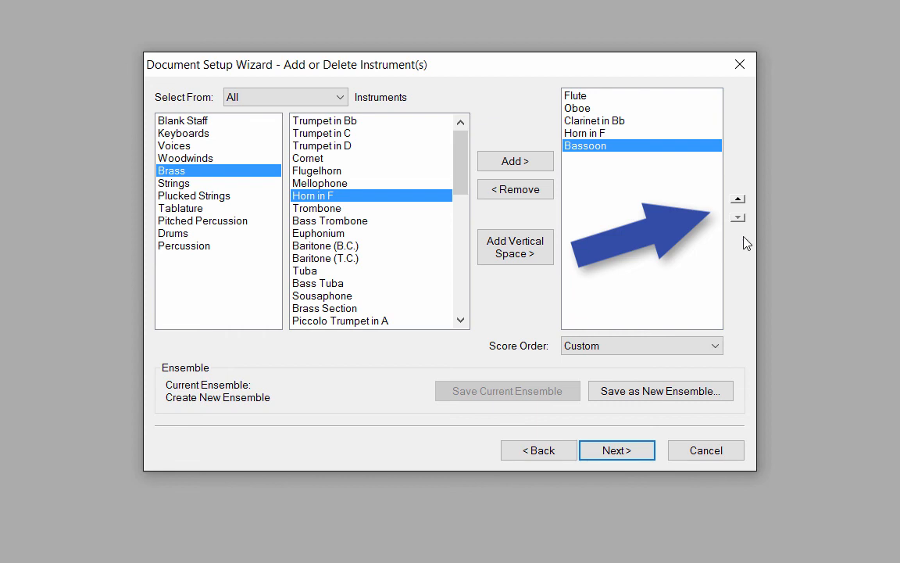
{"action": "left_click", "coordinate": [183, 121]}
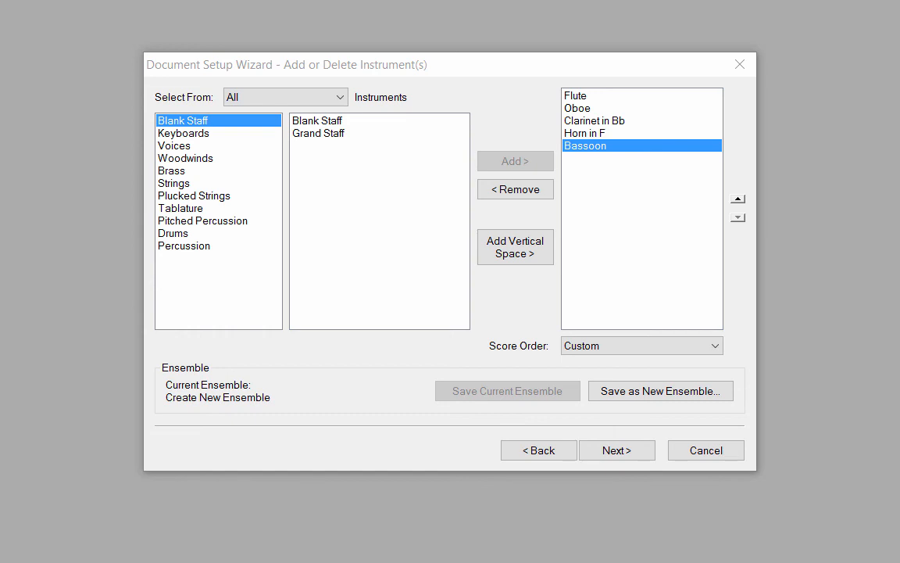
{"action": "mouse_move", "coordinate": [768, 399]}
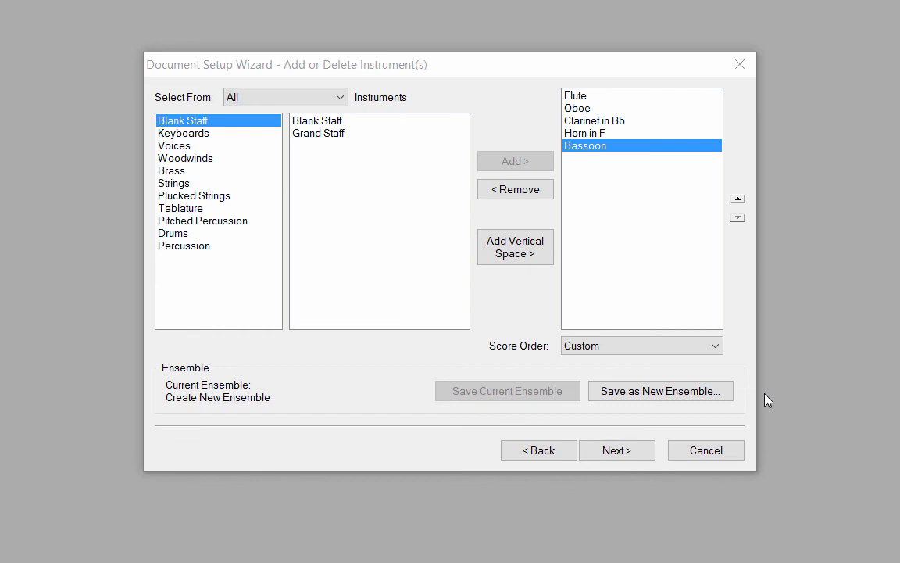
{"action": "mouse_move", "coordinate": [641, 447]}
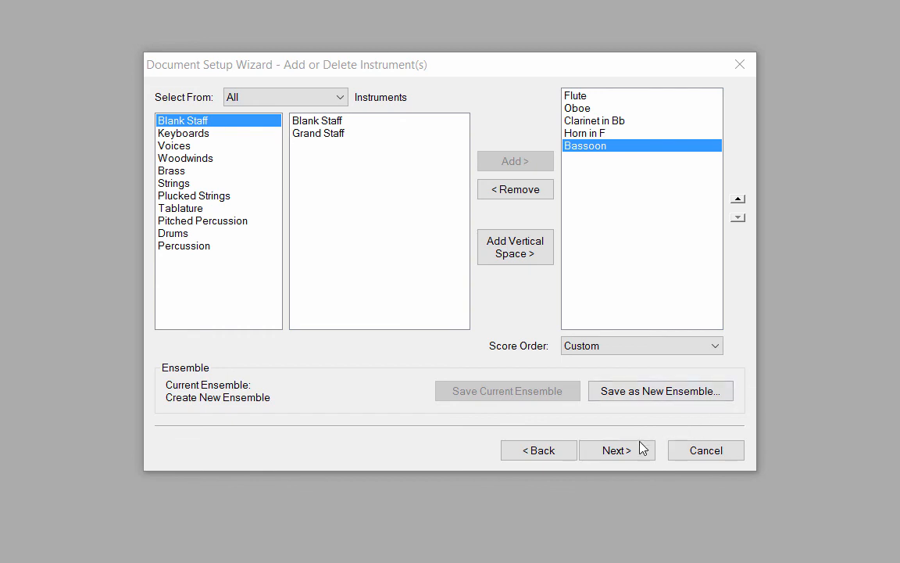
Enter title 'Menuet' and composer 'W. A. Mozart', then continue to score settings
{"action": "left_click", "coordinate": [617, 450]}
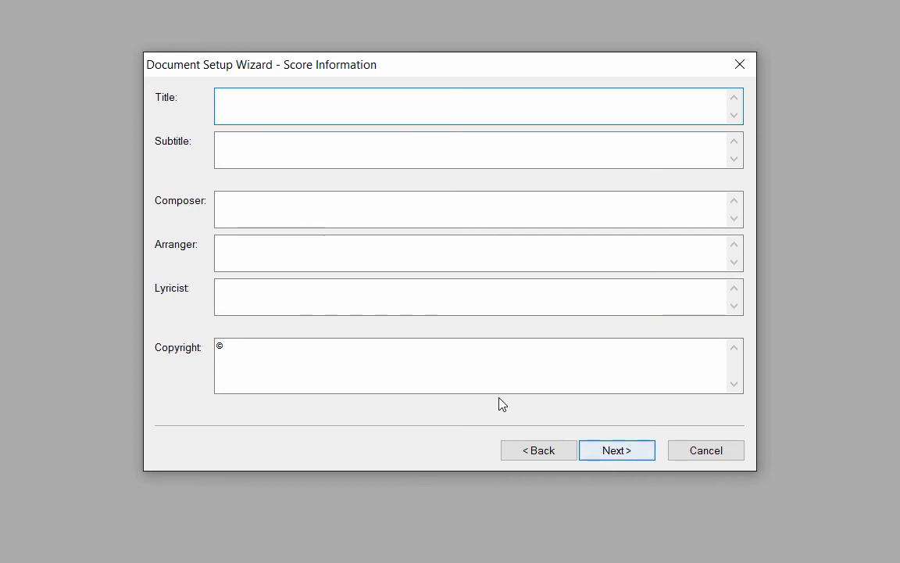
{"action": "type", "text": "Menu"}
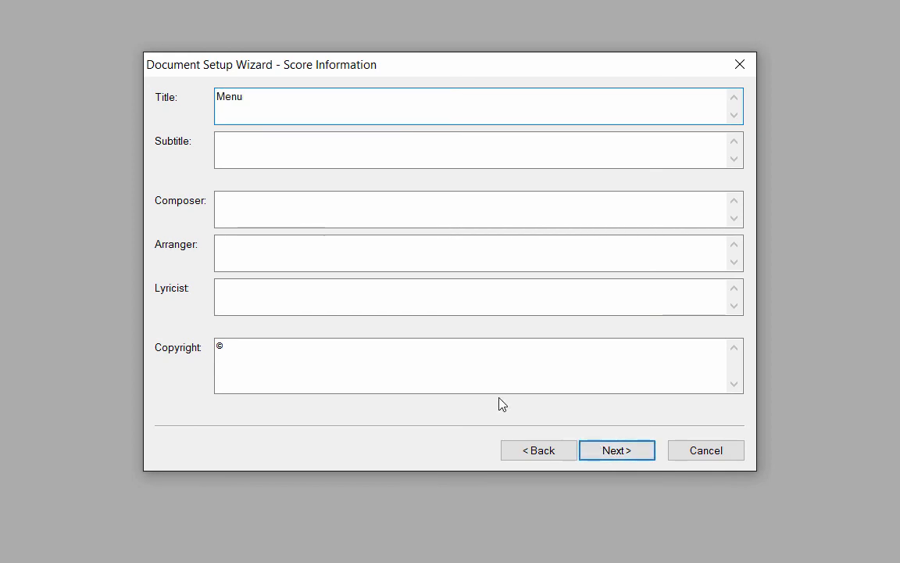
{"action": "left_click", "coordinate": [478, 208]}
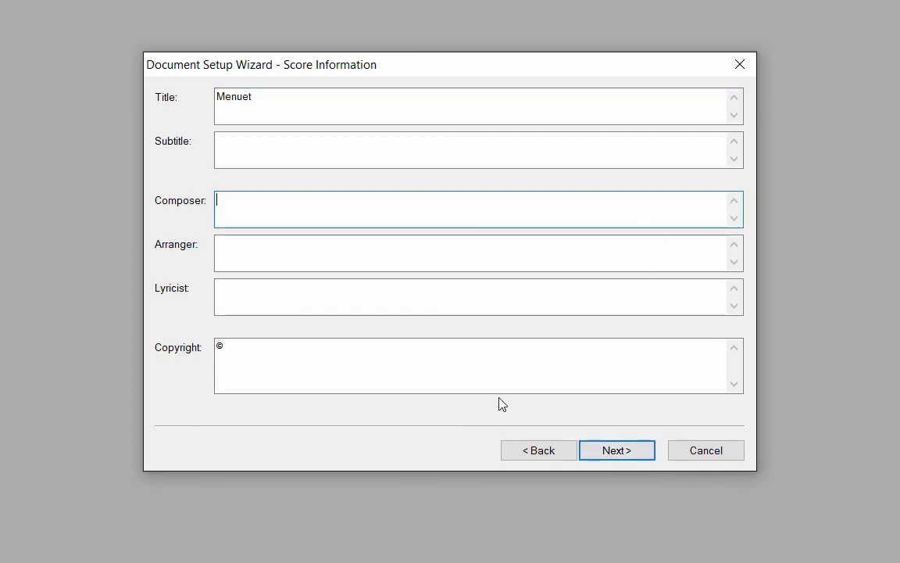
{"action": "type", "text": "W. A. Moz"}
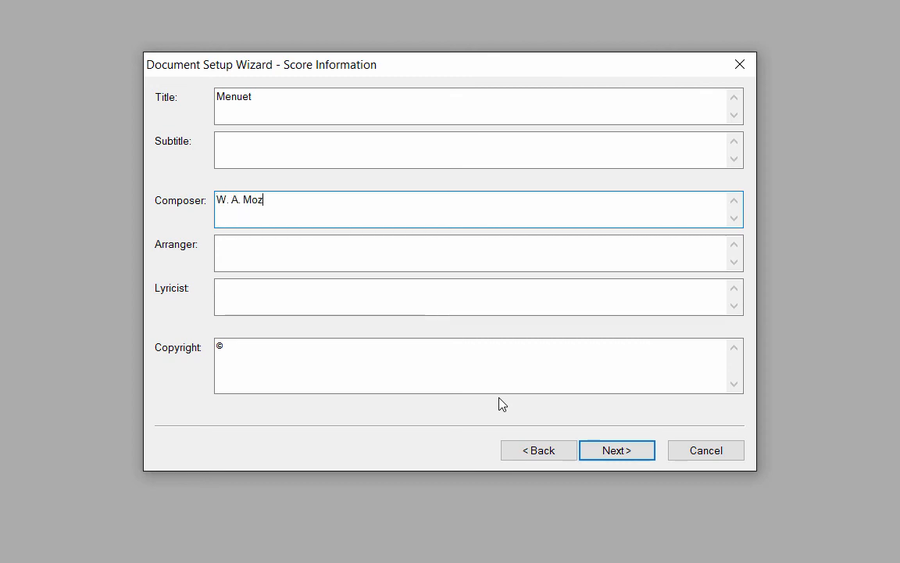
{"action": "type", "text": "art"}
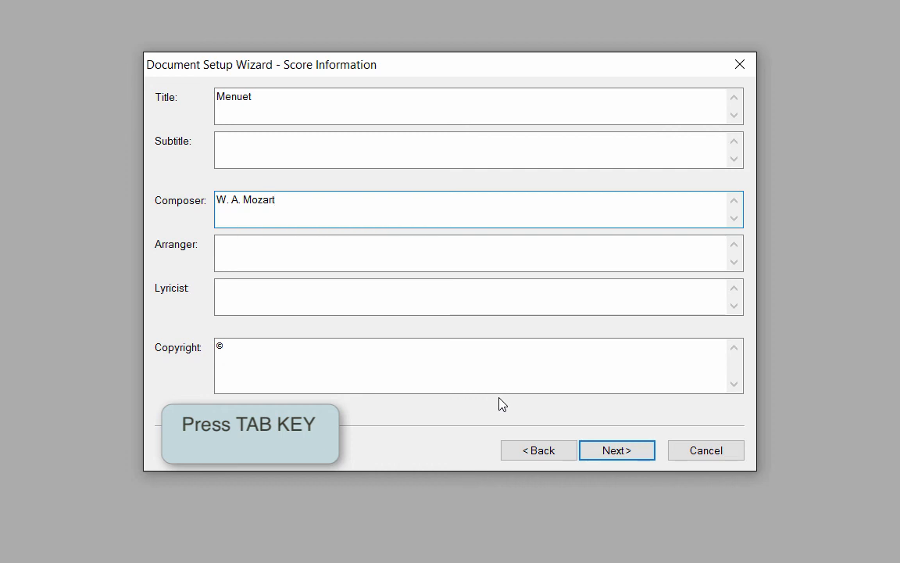
{"action": "key", "text": "tab"}
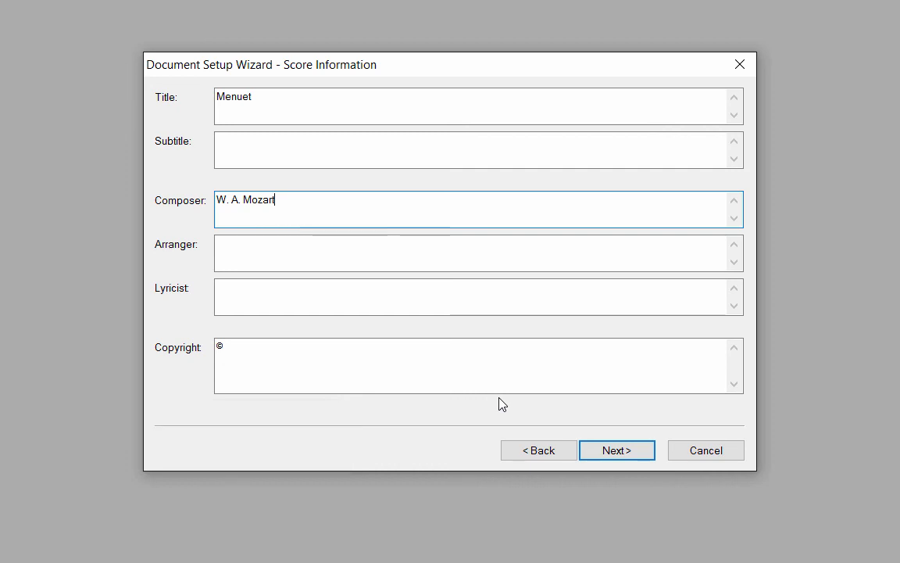
{"action": "left_click", "coordinate": [616, 450]}
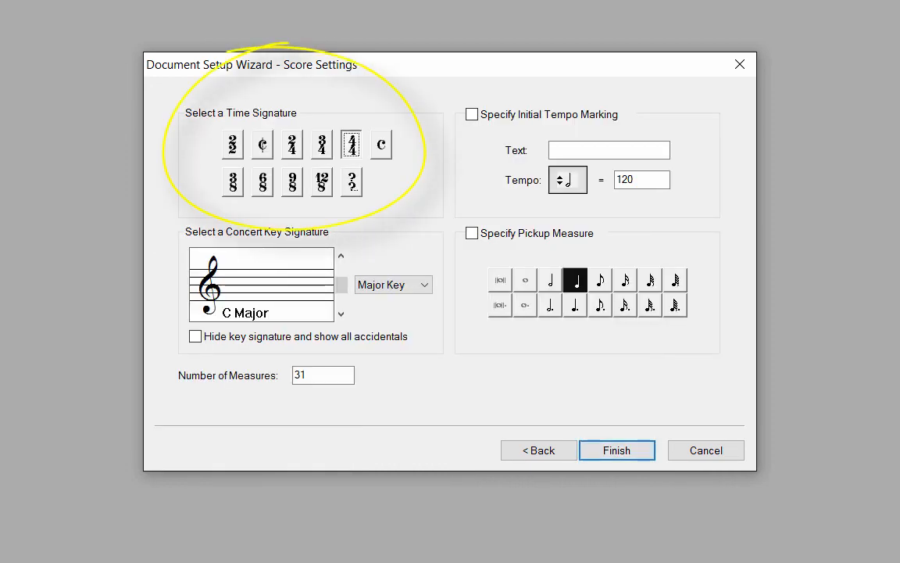
Choose 3/4 time and F major, and enter 16 measures
{"action": "left_click", "coordinate": [321, 145]}
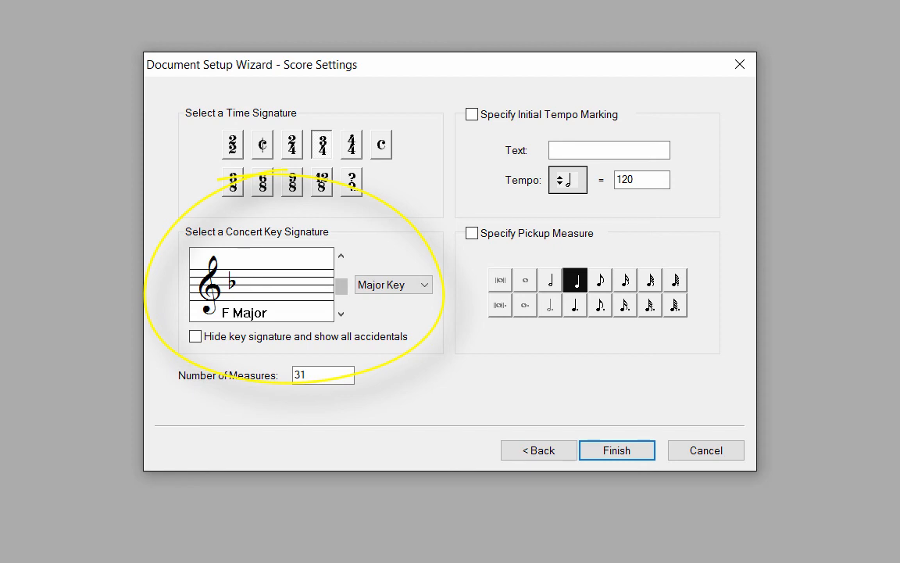
{"action": "left_click", "coordinate": [394, 284]}
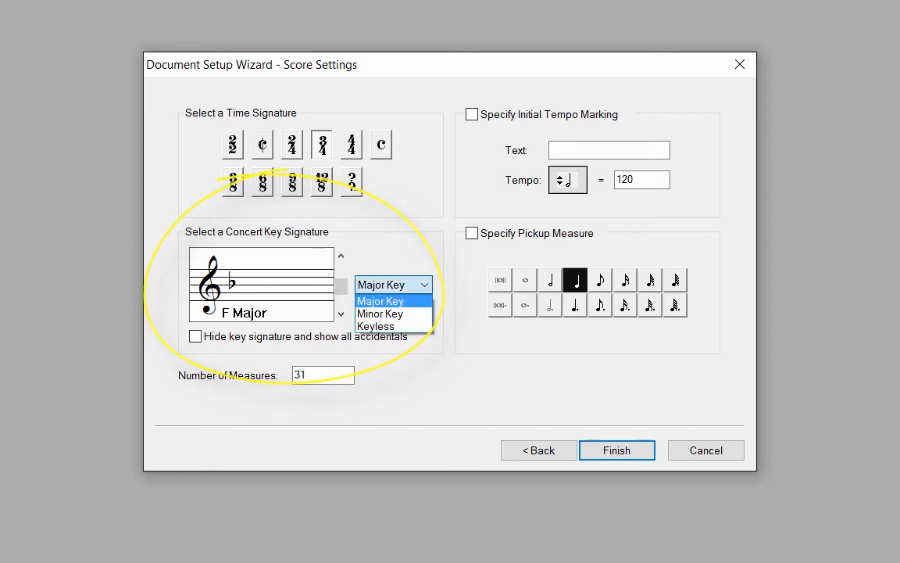
{"action": "left_click", "coordinate": [381, 300]}
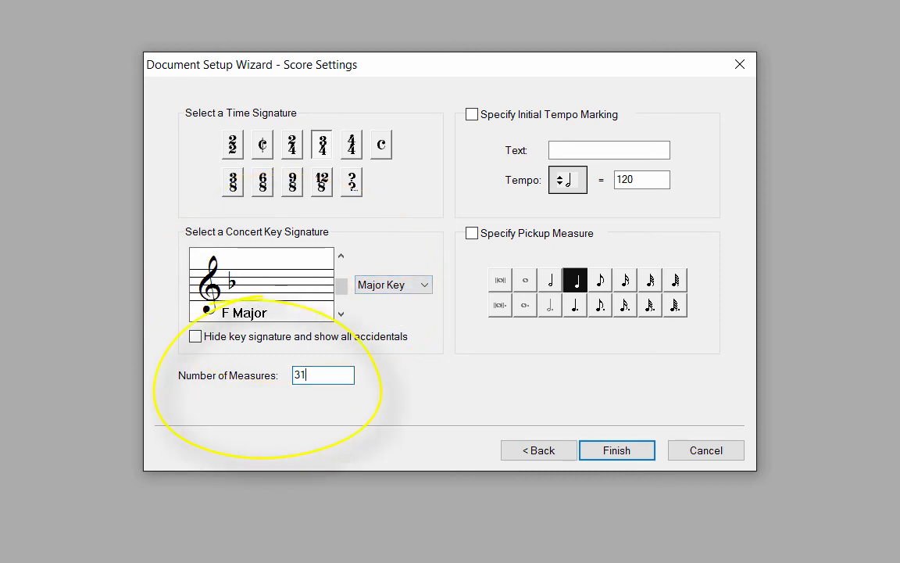
{"action": "type", "text": "16"}
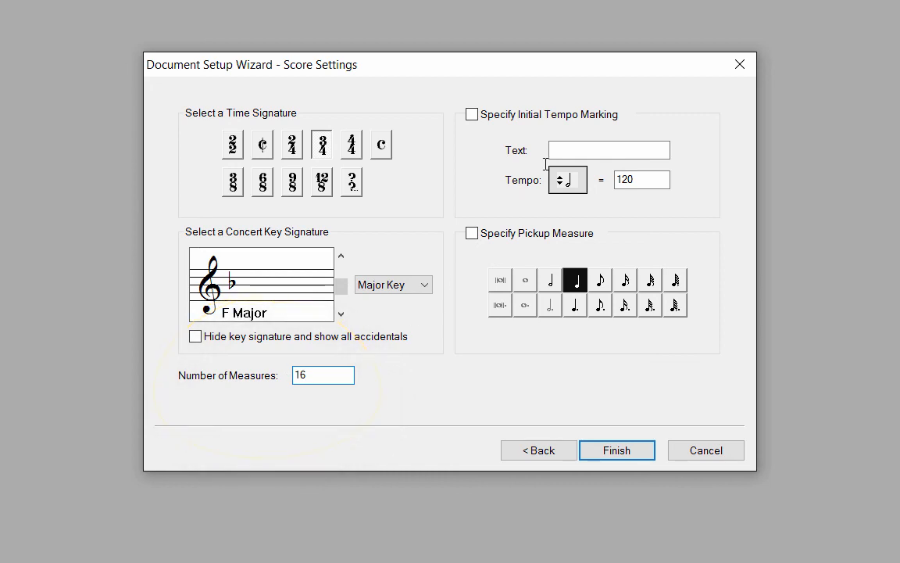
{"action": "mouse_move", "coordinate": [414, 351]}
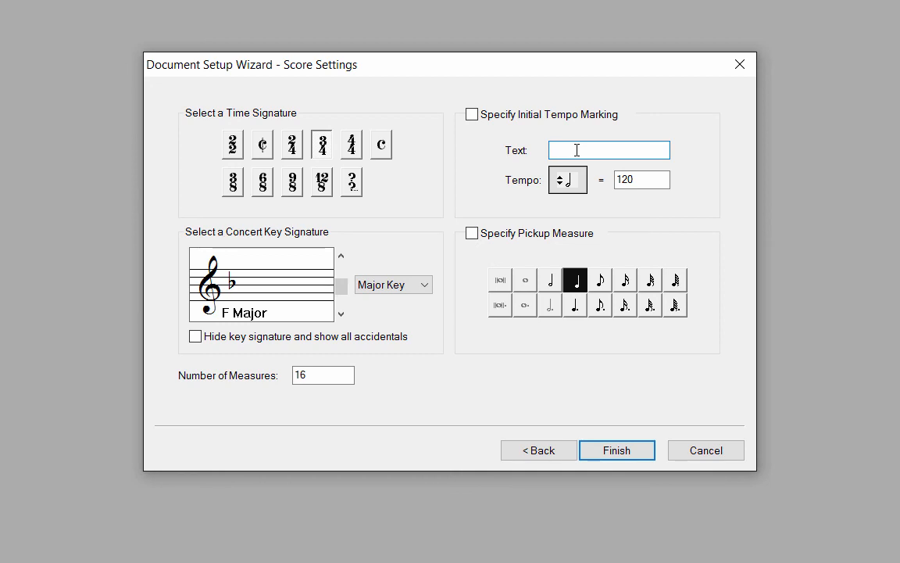
Set tempo text 'Moderato' at 88 with a dotted-quarter pickup, and finish the wizard
{"action": "type", "text": "Moderato"}
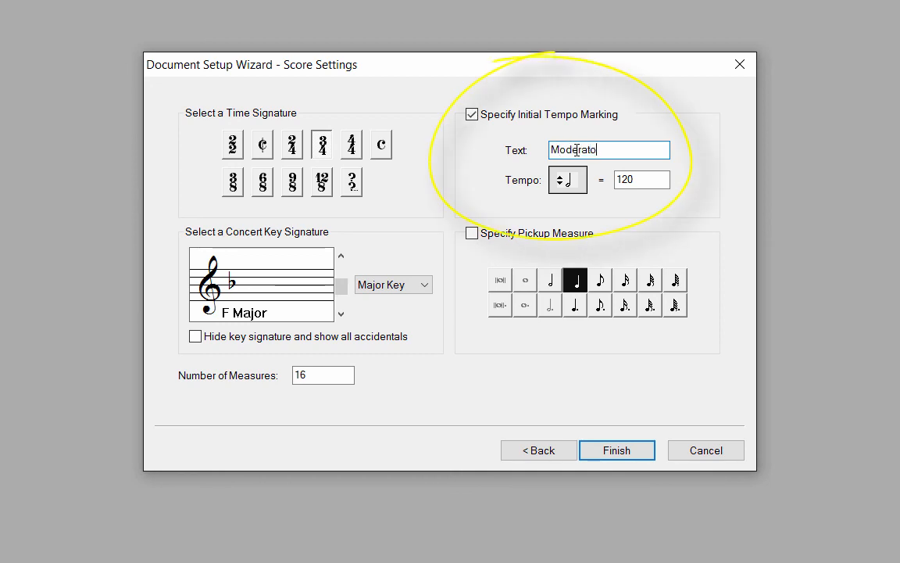
{"action": "left_click", "coordinate": [567, 180]}
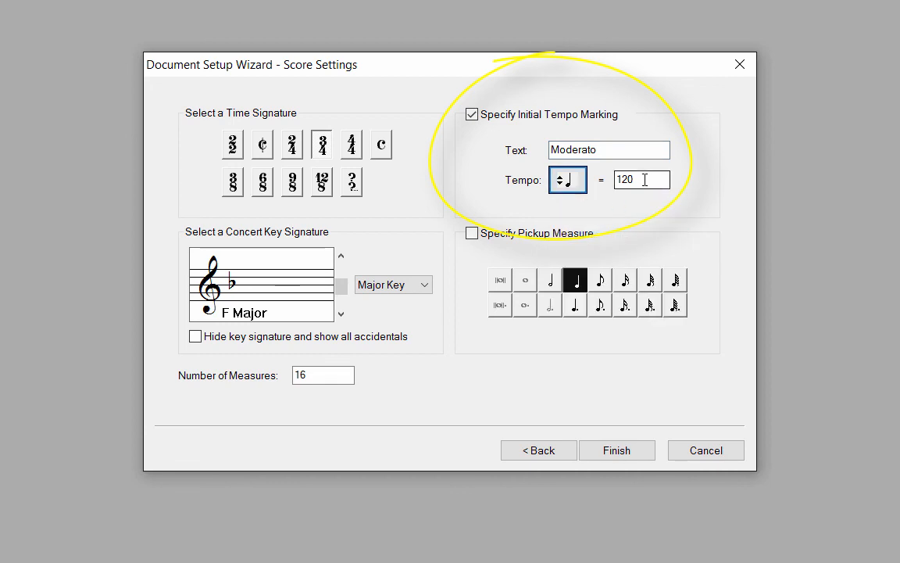
{"action": "type", "text": "88"}
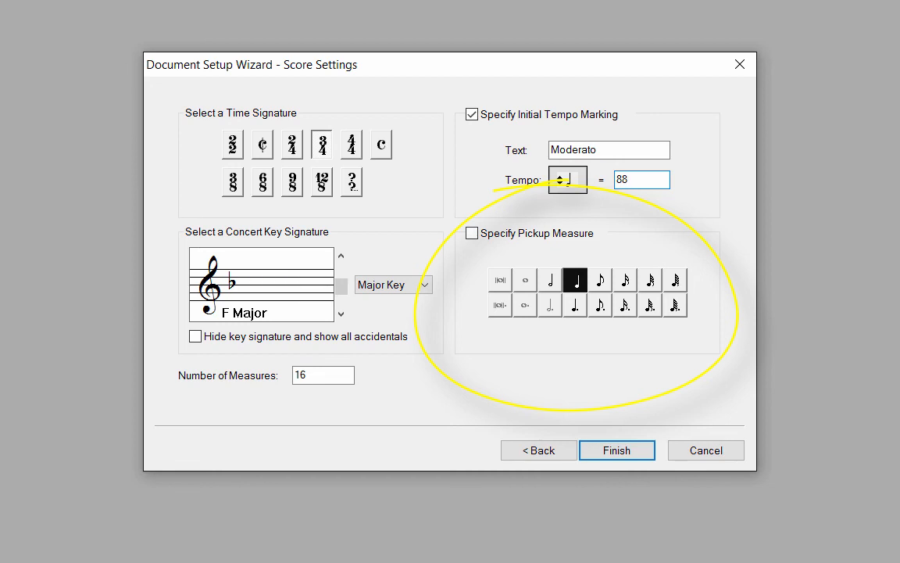
{"action": "left_click", "coordinate": [641, 179]}
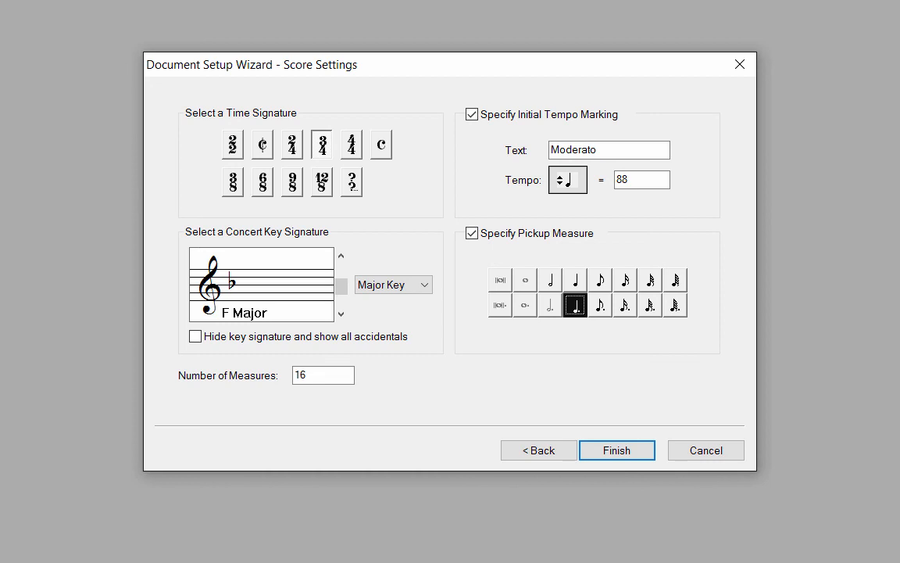
{"action": "left_click", "coordinate": [617, 450]}
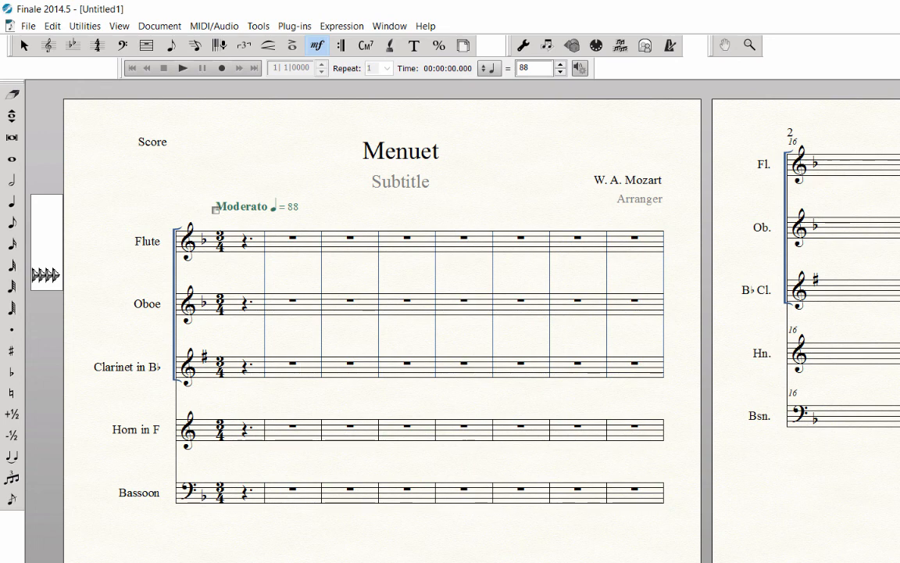
Turn on Display in Concert Pitch from the Document menu and verify it's checked
{"action": "left_click", "coordinate": [159, 26]}
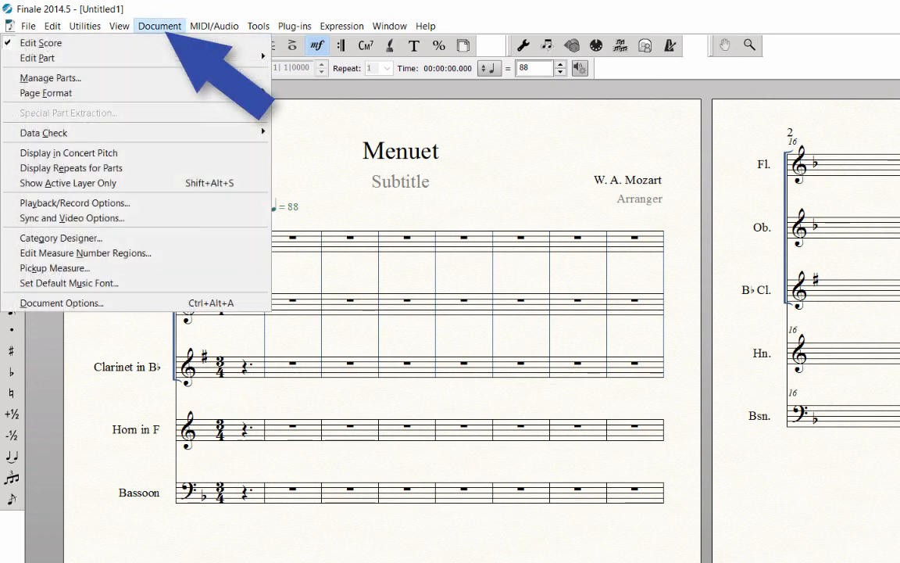
{"action": "mouse_move", "coordinate": [69, 152]}
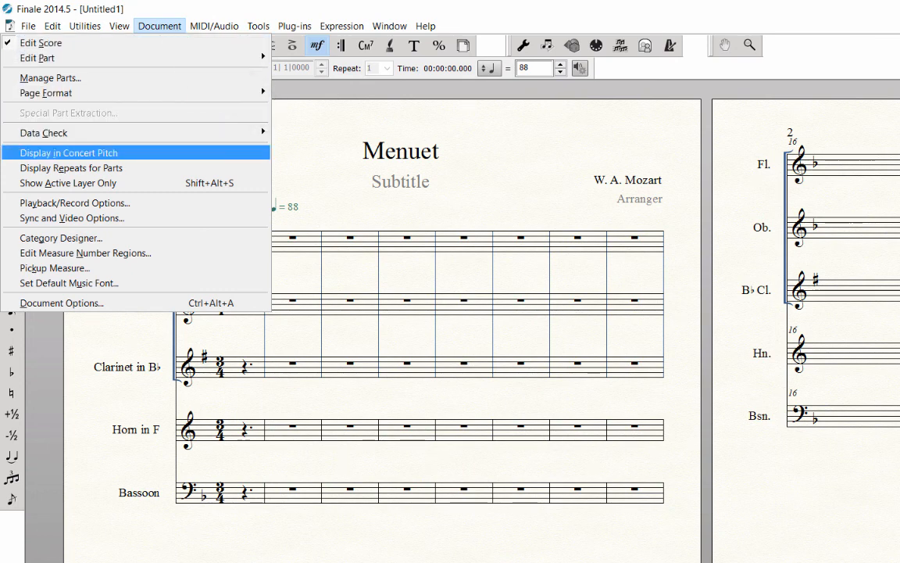
{"action": "left_click", "coordinate": [68, 153]}
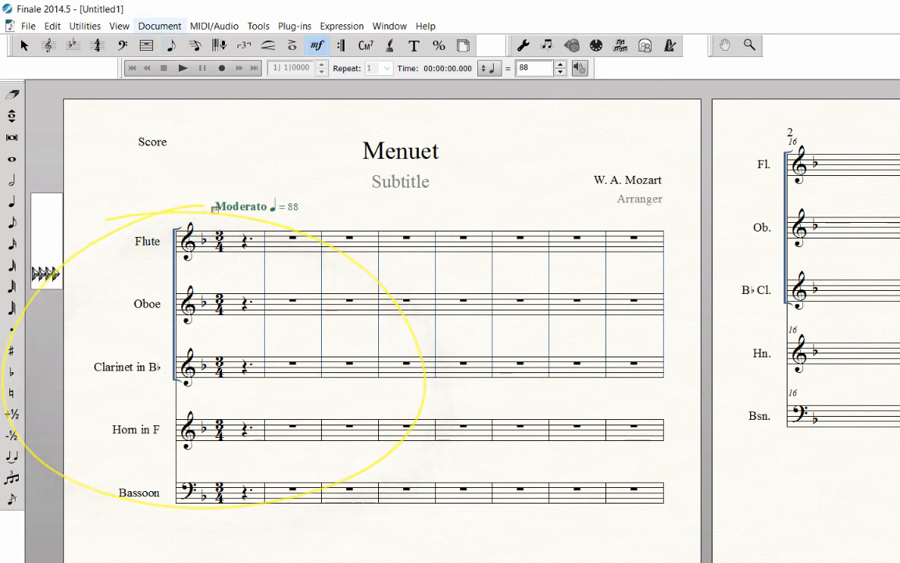
{"action": "left_click", "coordinate": [160, 26]}
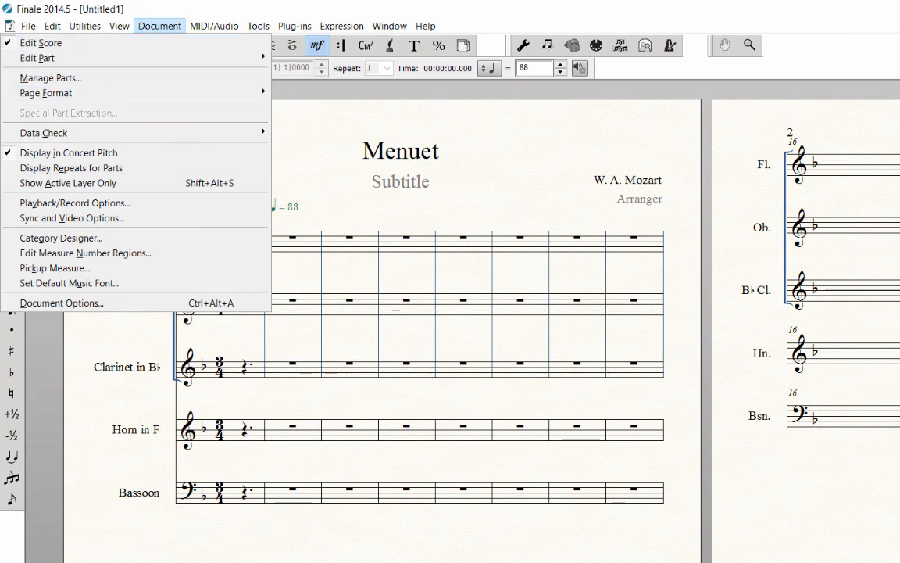